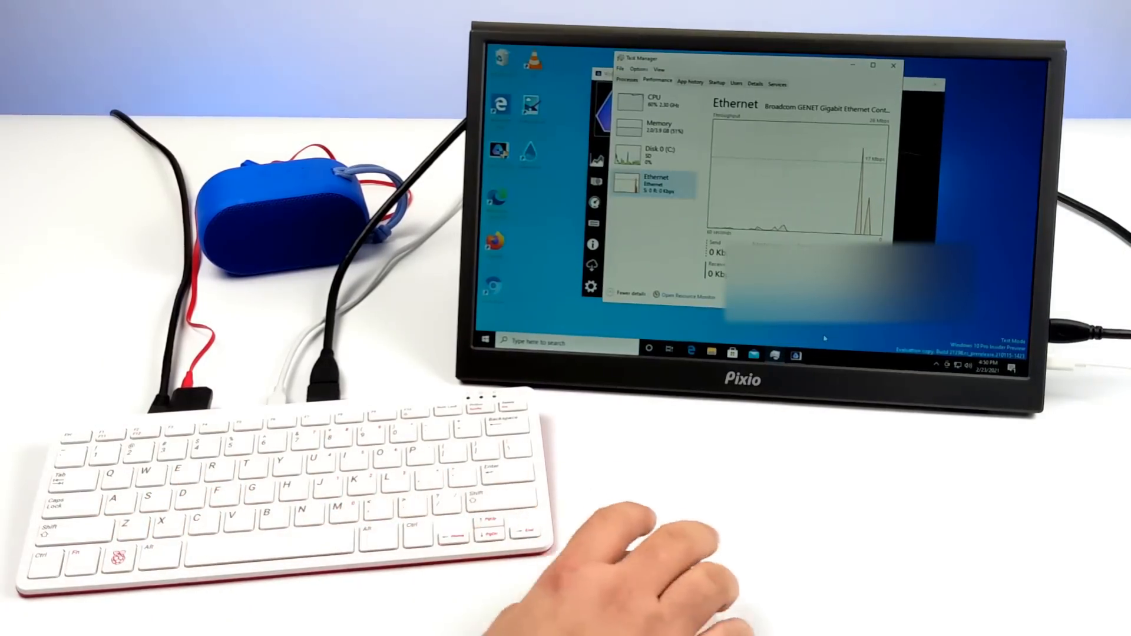
Step: Review the Disk 0 and Ethernet performance graphs, then close Task Manager
{"action": "left_click", "coordinate": [649, 101]}
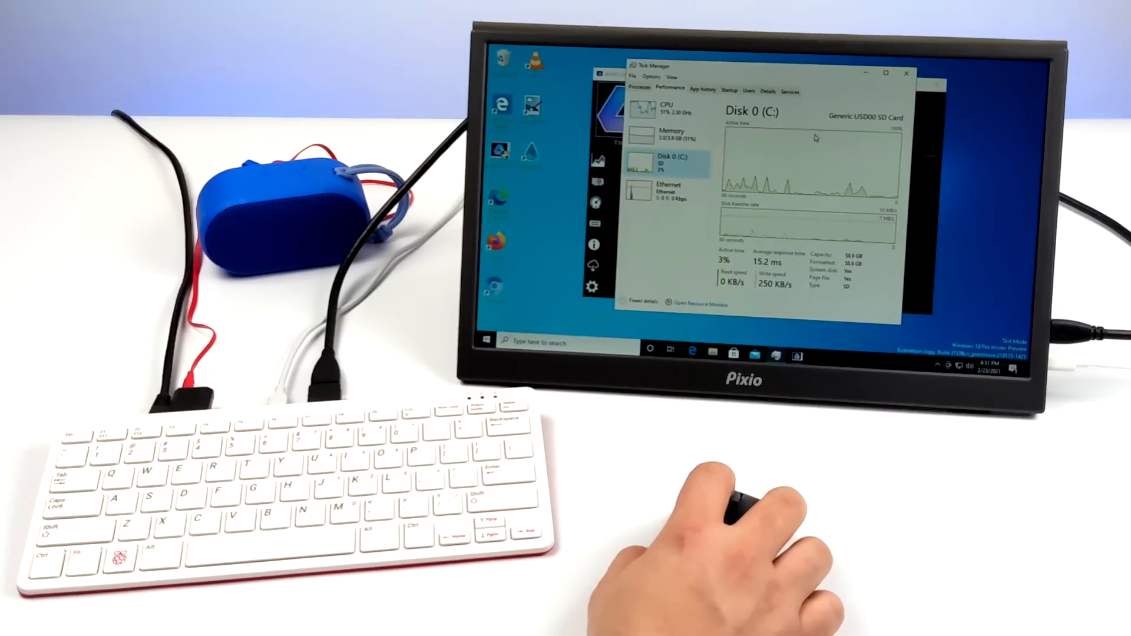
{"action": "left_click", "coordinate": [667, 189]}
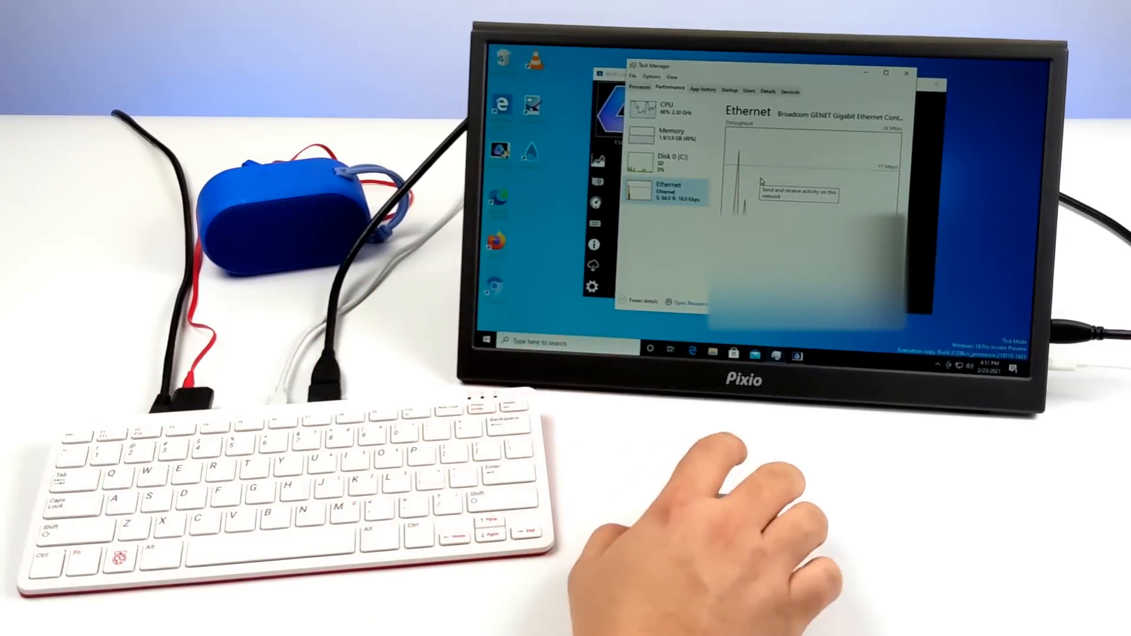
{"action": "left_click", "coordinate": [907, 74]}
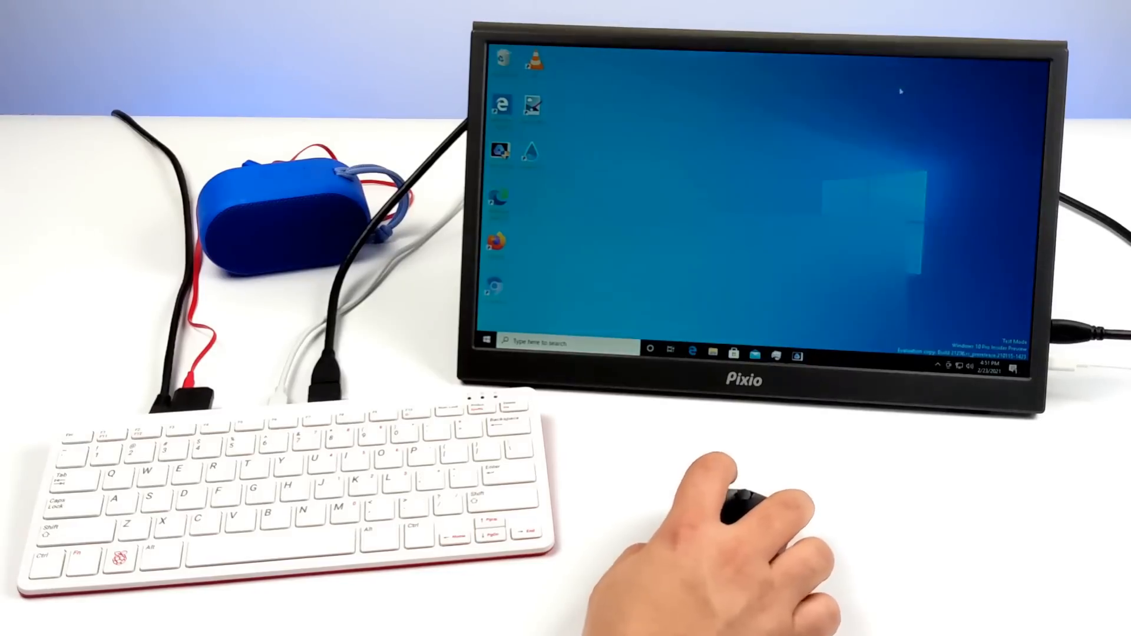
Step: Launch WoR Control Panel from the taskbar and show its Performance page
{"action": "left_click", "coordinate": [971, 352]}
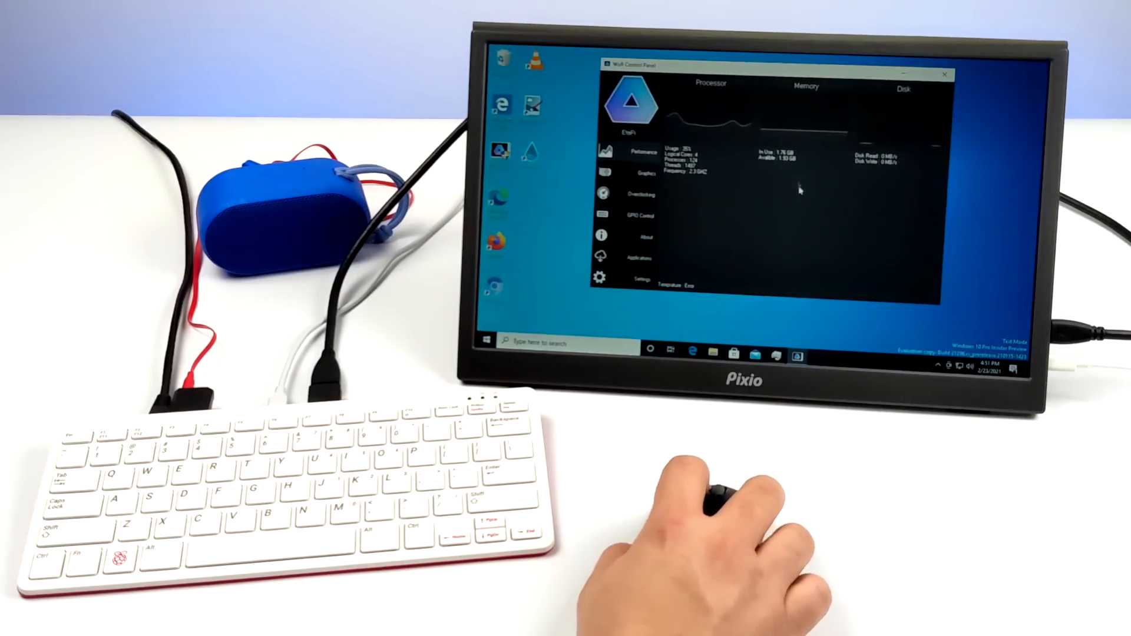
{"action": "left_click", "coordinate": [639, 195]}
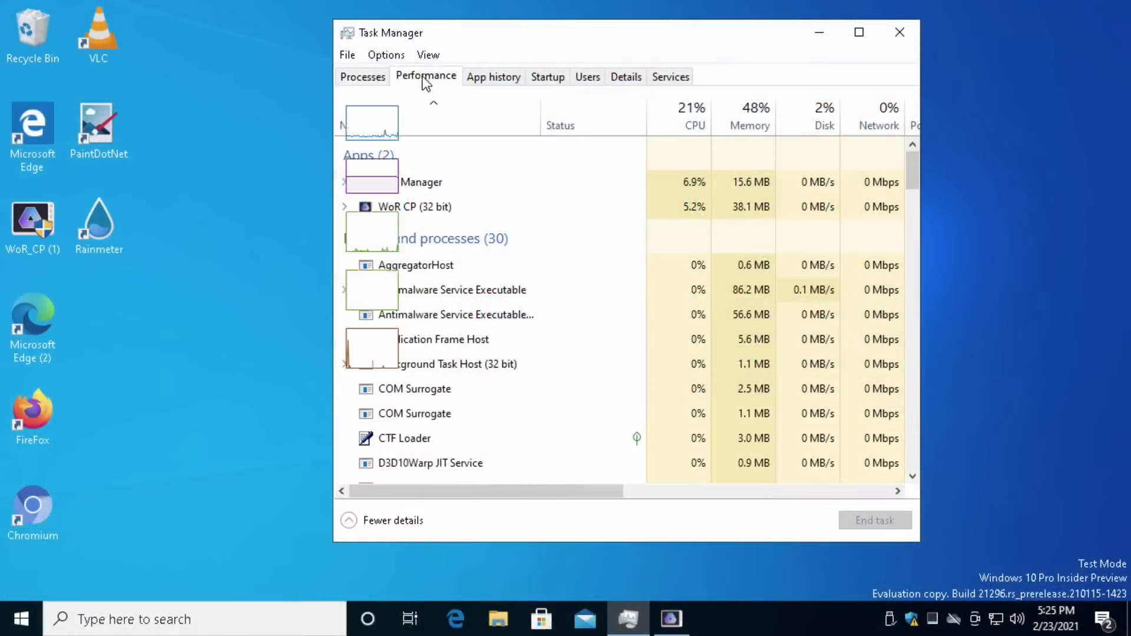
Step: Step through CPU, Memory, Disk 0 (SD card) and Disk 1 (USB) graphs, then close Task Manager
{"action": "left_click", "coordinate": [426, 76]}
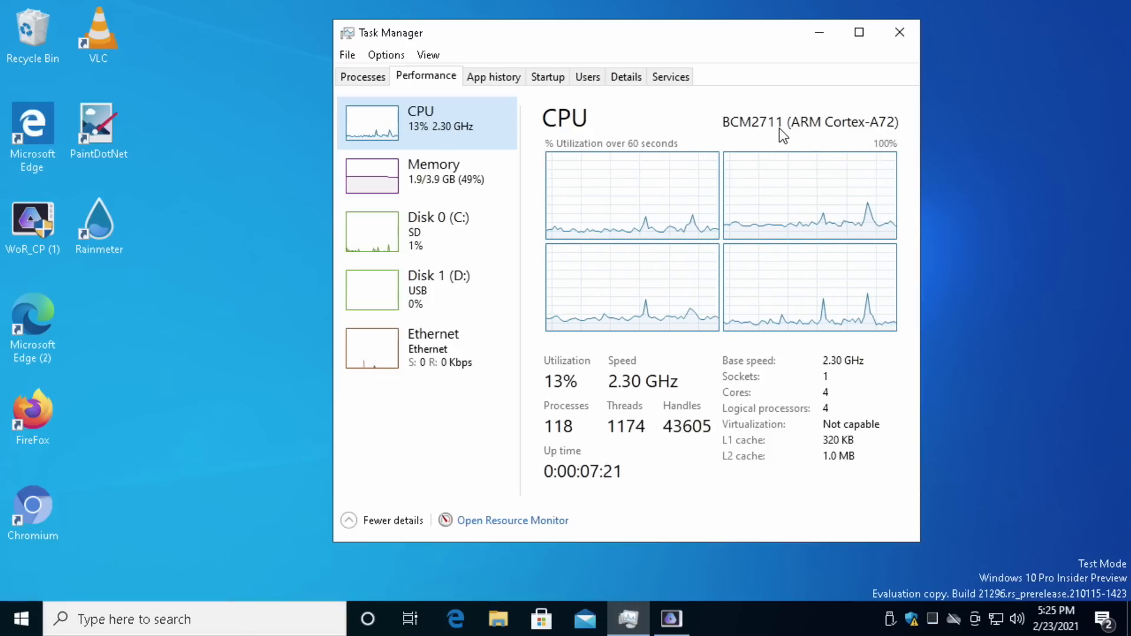
{"action": "mouse_move", "coordinate": [832, 385]}
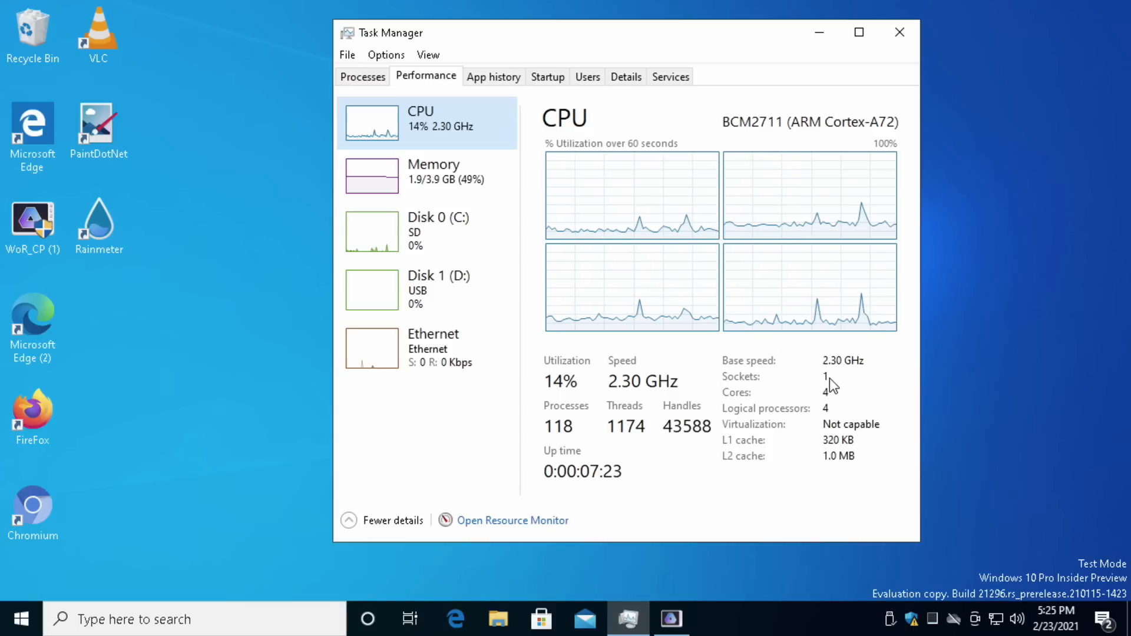
{"action": "left_click", "coordinate": [430, 173]}
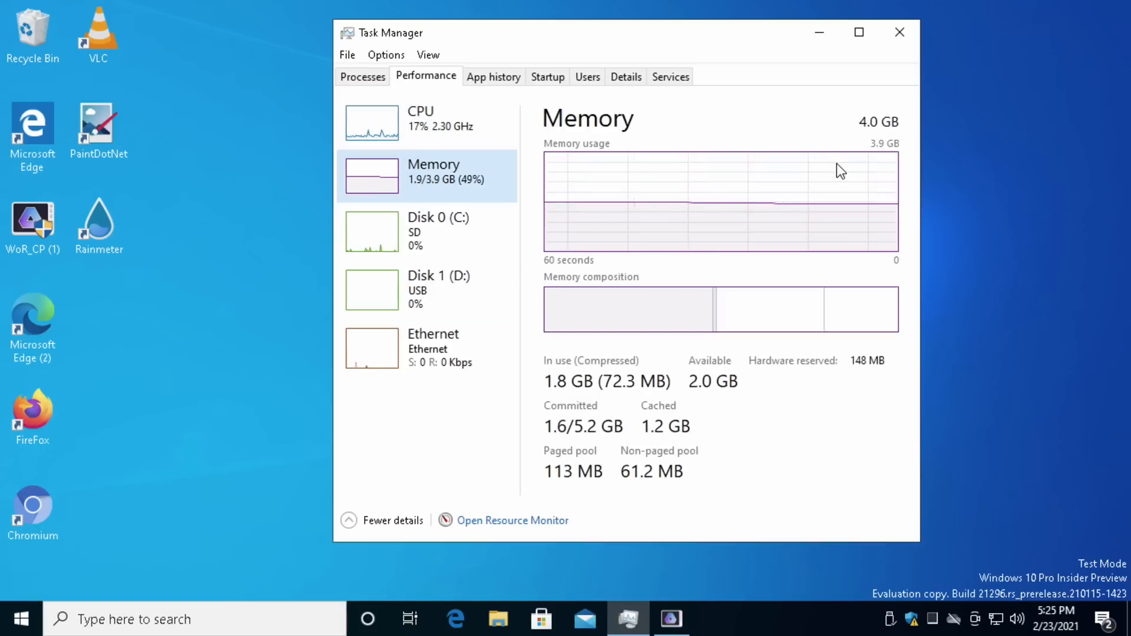
{"action": "mouse_move", "coordinate": [799, 186]}
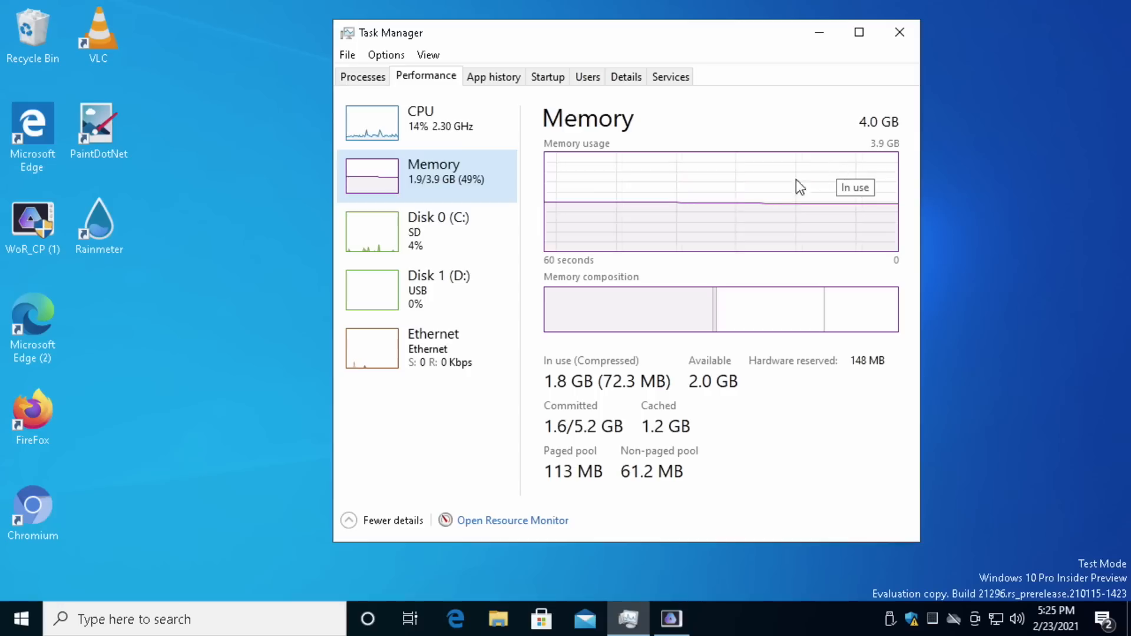
{"action": "left_click", "coordinate": [425, 231]}
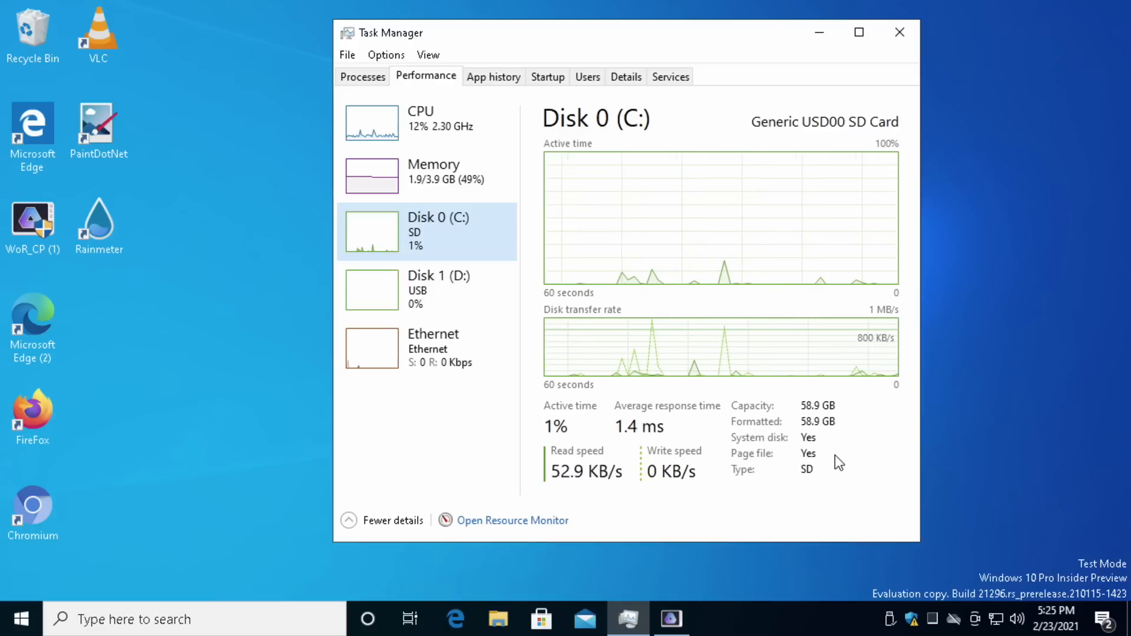
{"action": "left_click", "coordinate": [427, 290]}
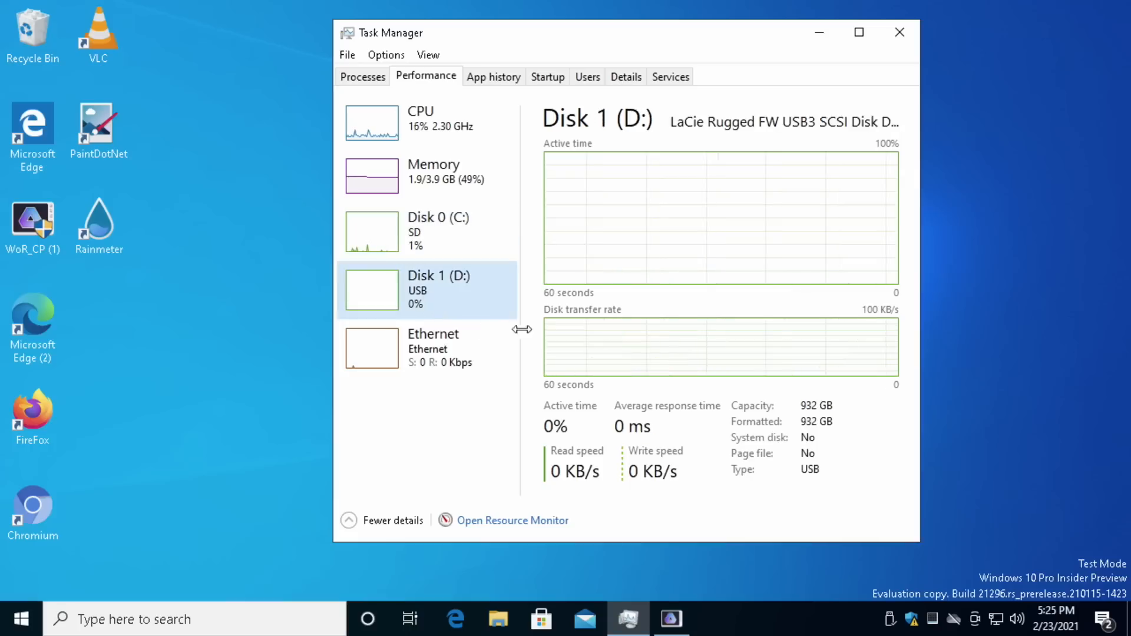
{"action": "mouse_move", "coordinate": [739, 168]}
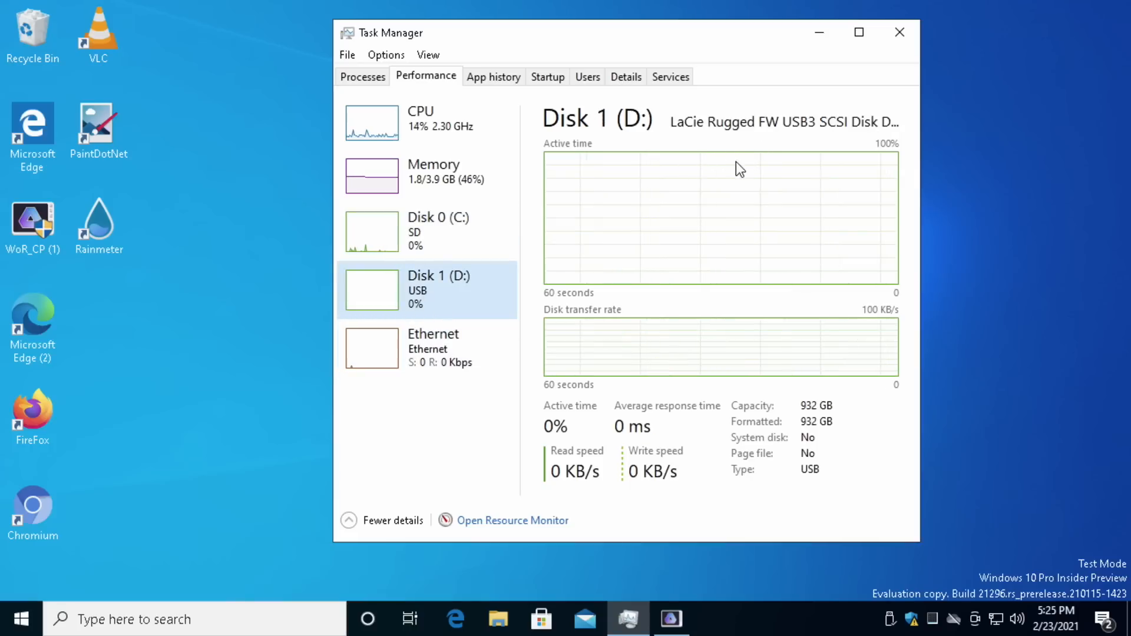
{"action": "mouse_move", "coordinate": [839, 357]}
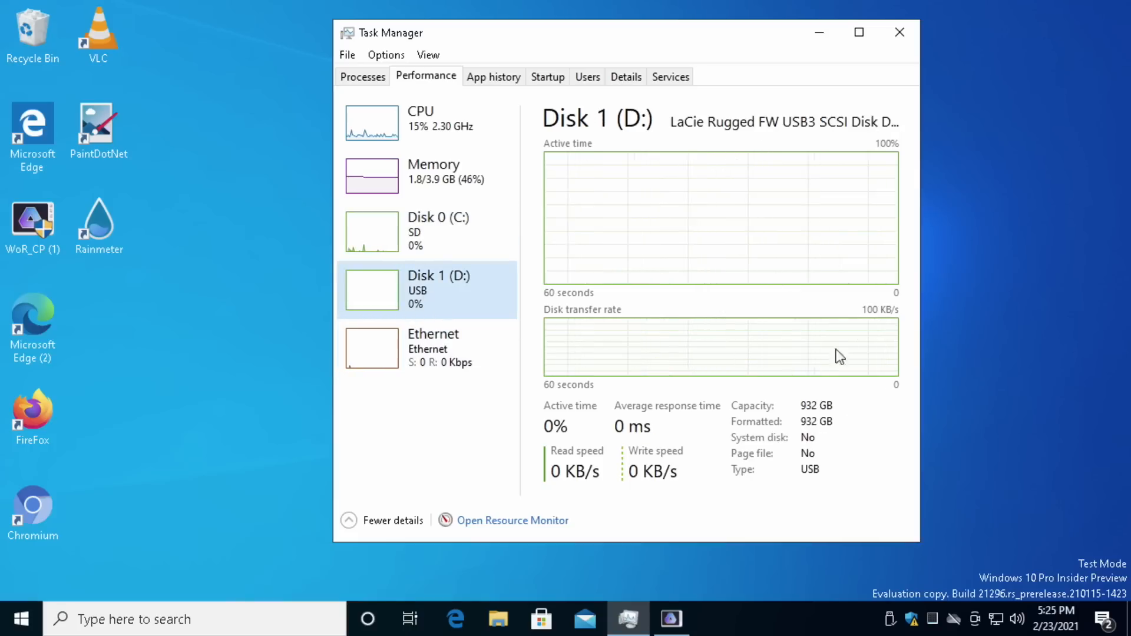
{"action": "left_click", "coordinate": [426, 349]}
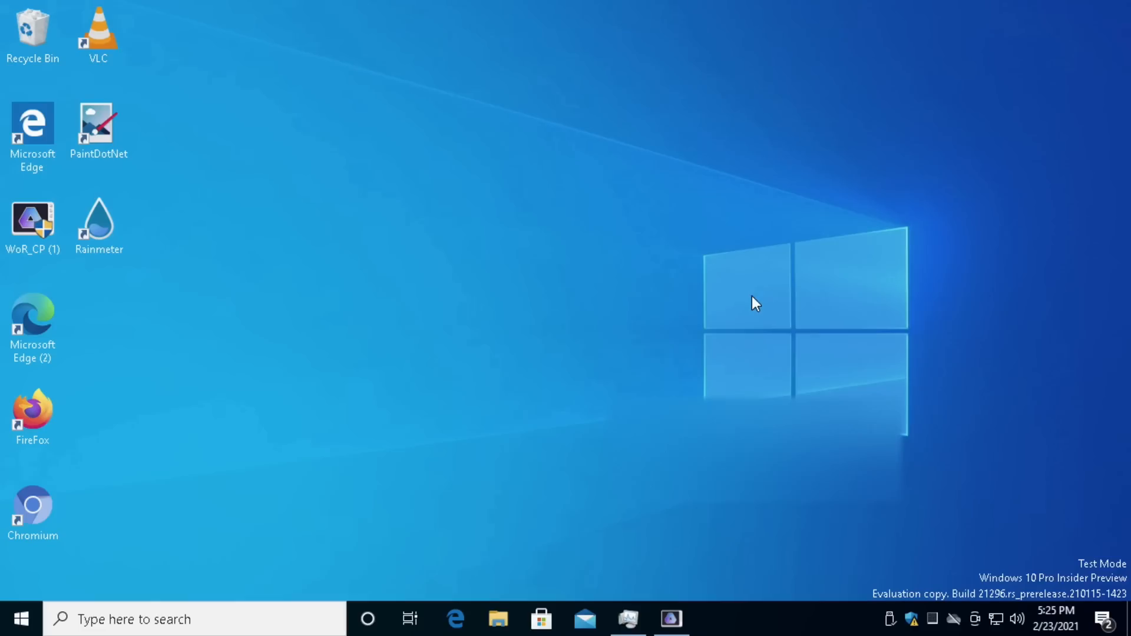
{"action": "mouse_move", "coordinate": [731, 583]}
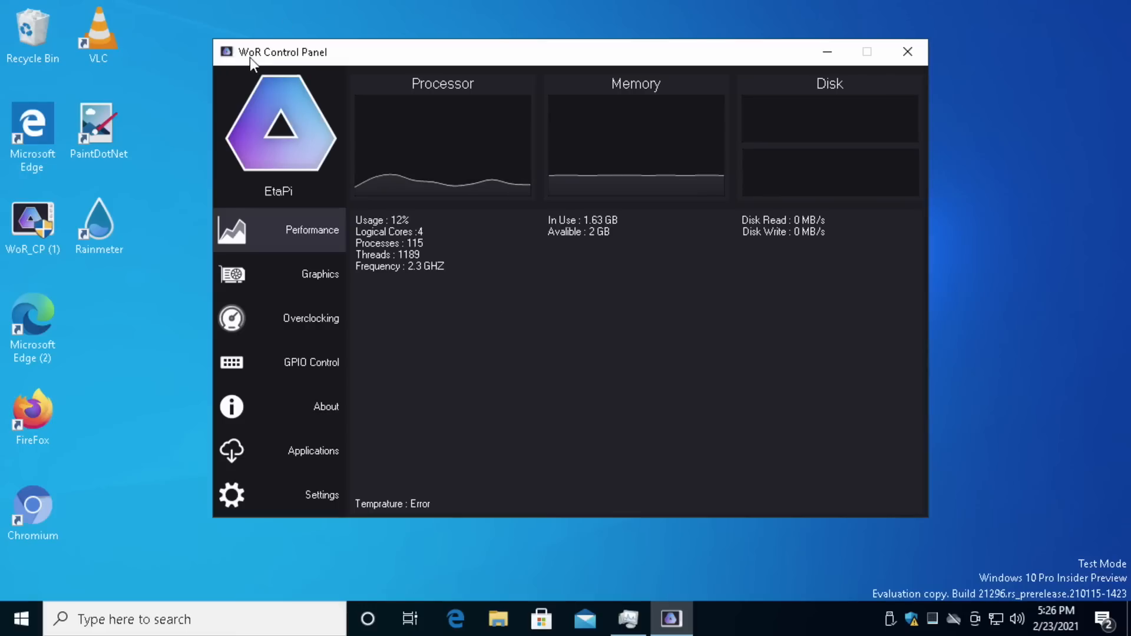
{"action": "mouse_move", "coordinate": [338, 163]}
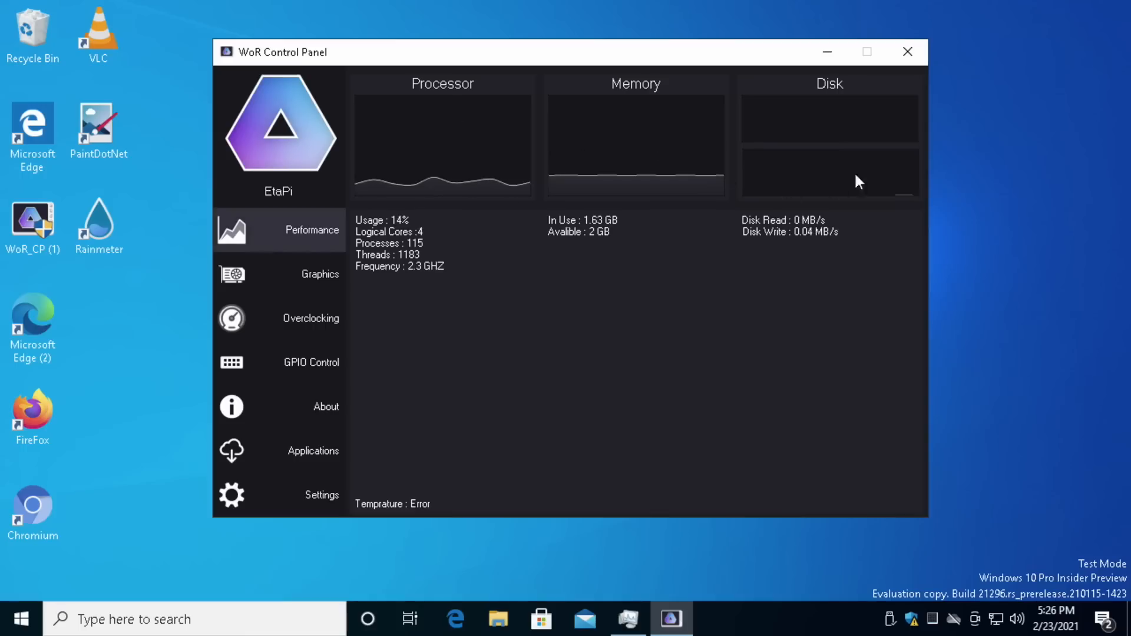
{"action": "mouse_move", "coordinate": [565, 314]}
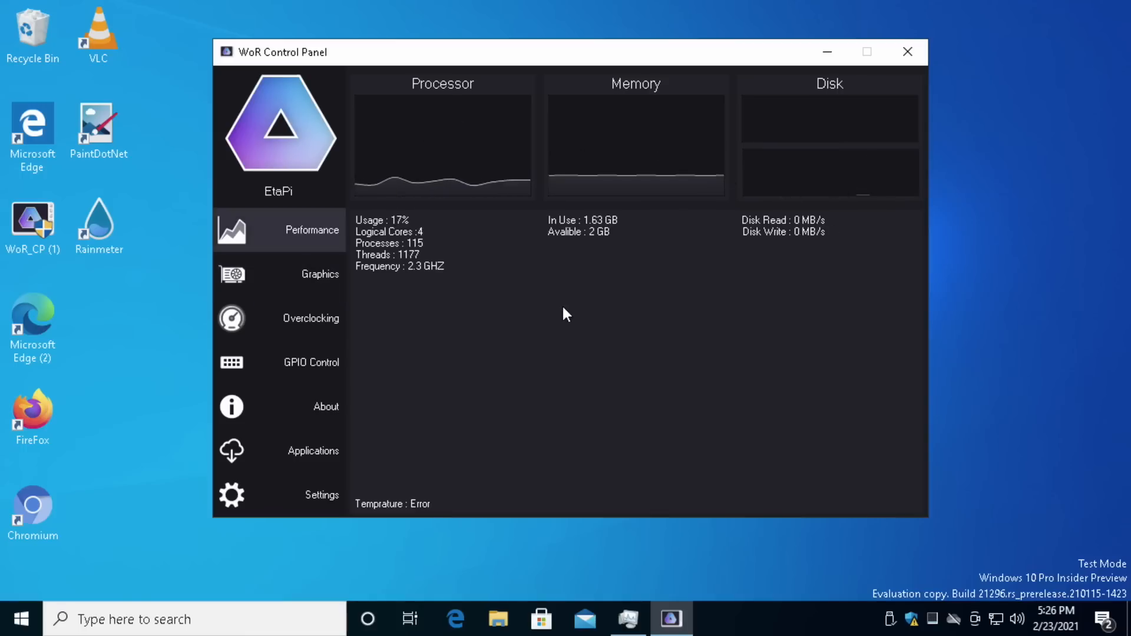
{"action": "mouse_move", "coordinate": [313, 275]}
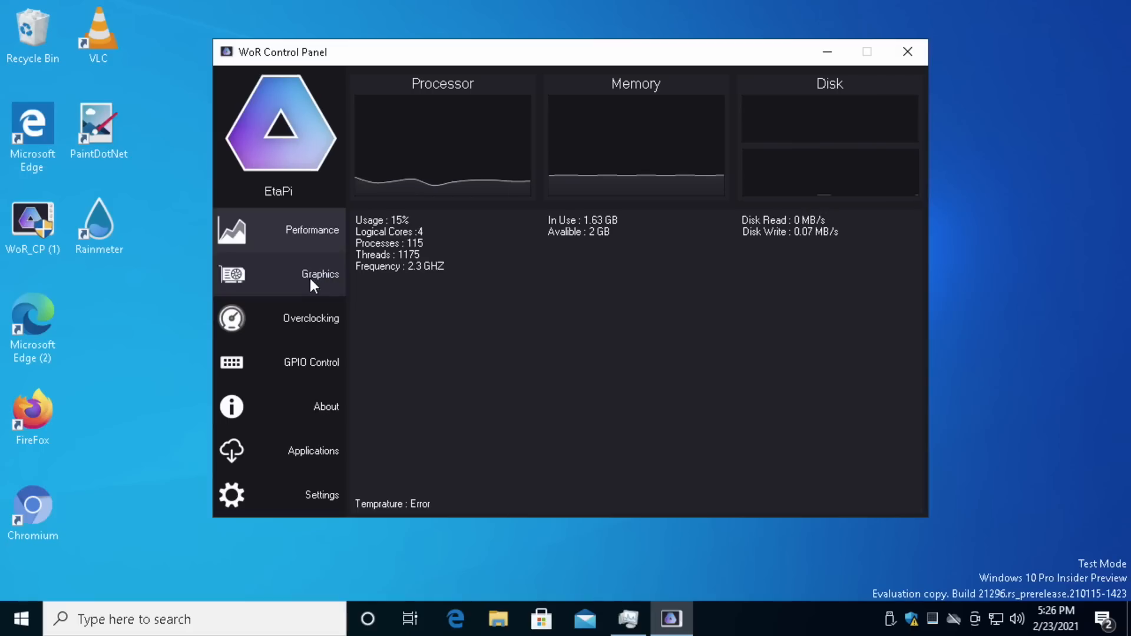
Step: Switch WoR Control Panel to its Graphics section
{"action": "left_click", "coordinate": [311, 318]}
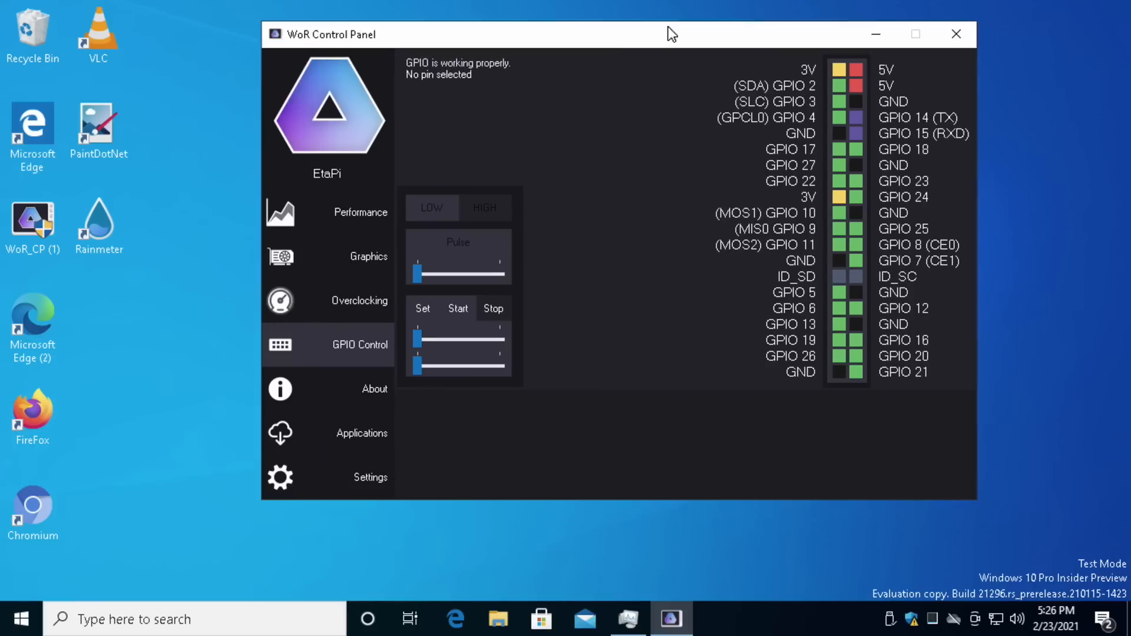
{"action": "mouse_move", "coordinate": [374, 389]}
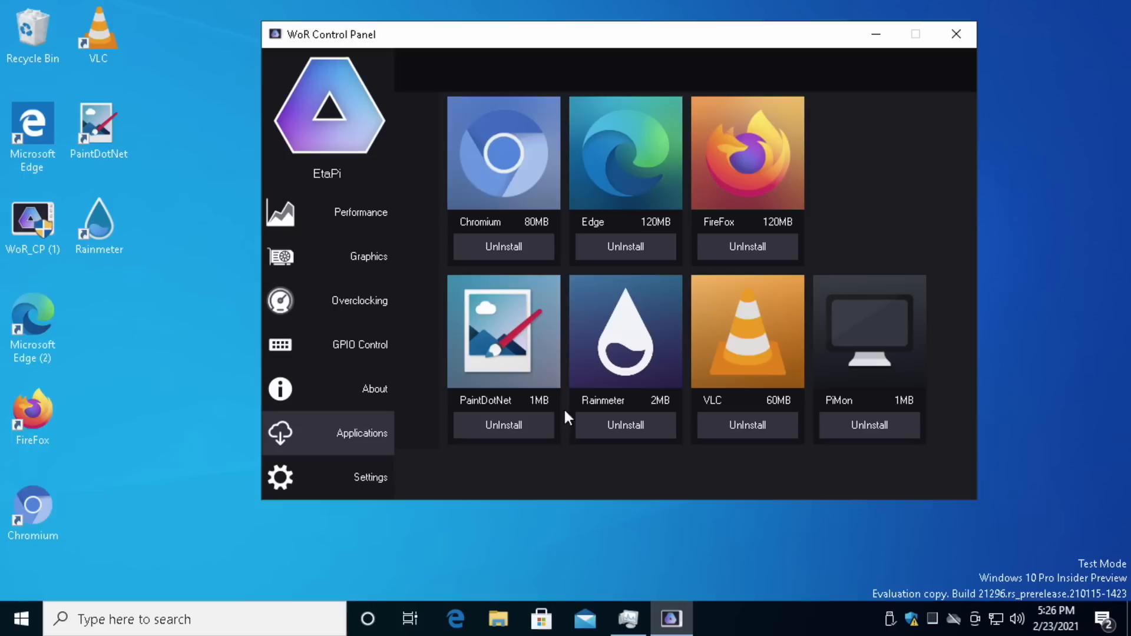
{"action": "mouse_move", "coordinate": [672, 289]}
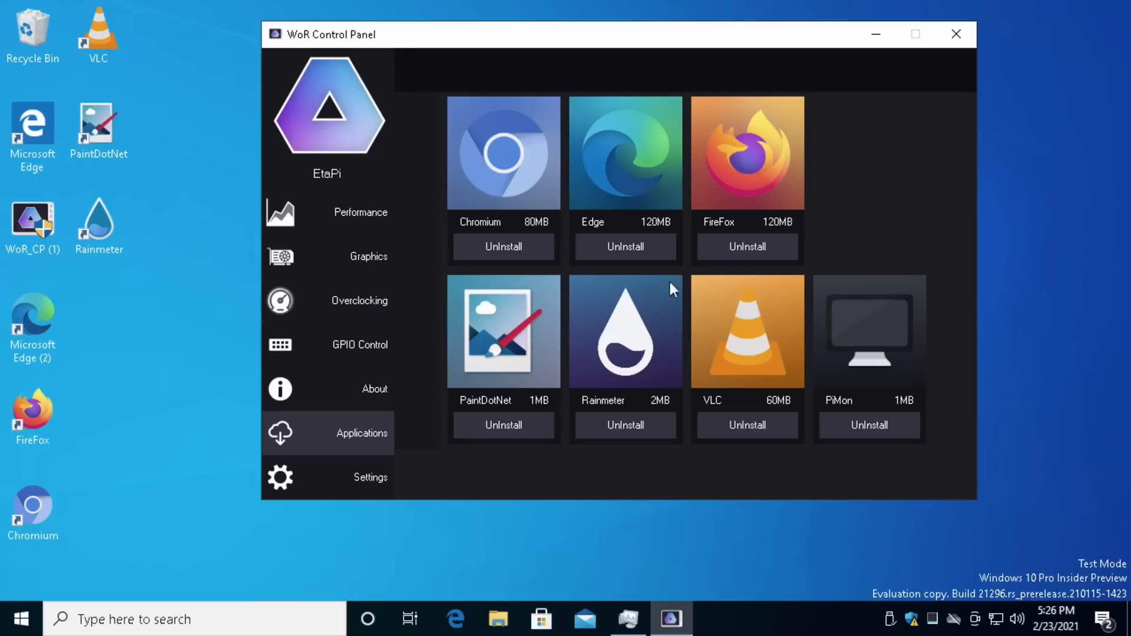
{"action": "mouse_move", "coordinate": [587, 172]}
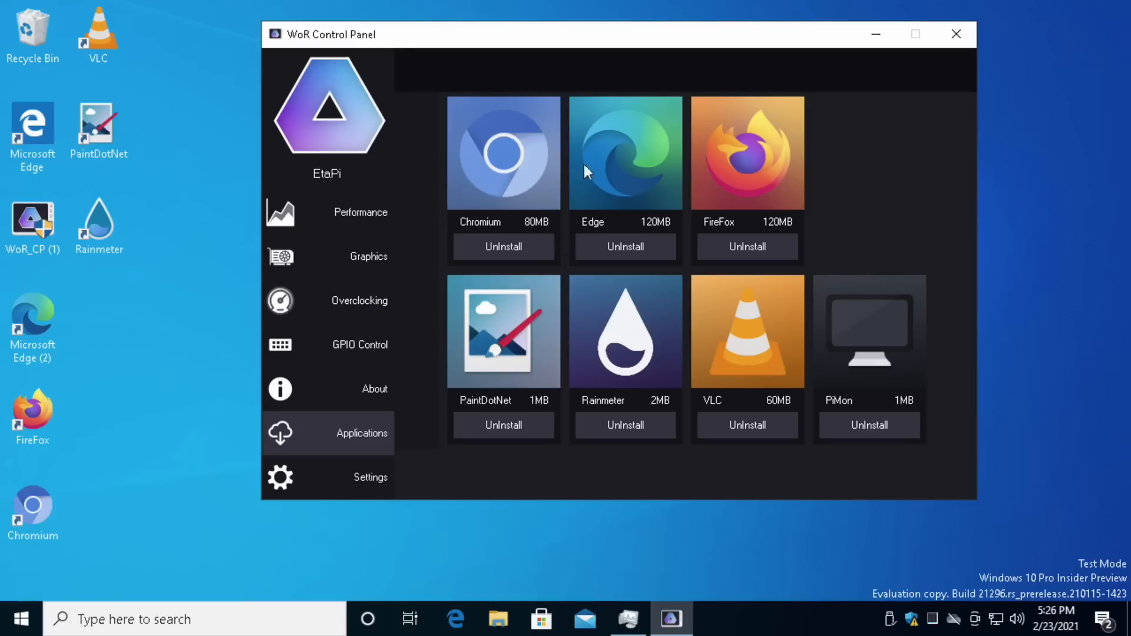
{"action": "mouse_move", "coordinate": [737, 364]}
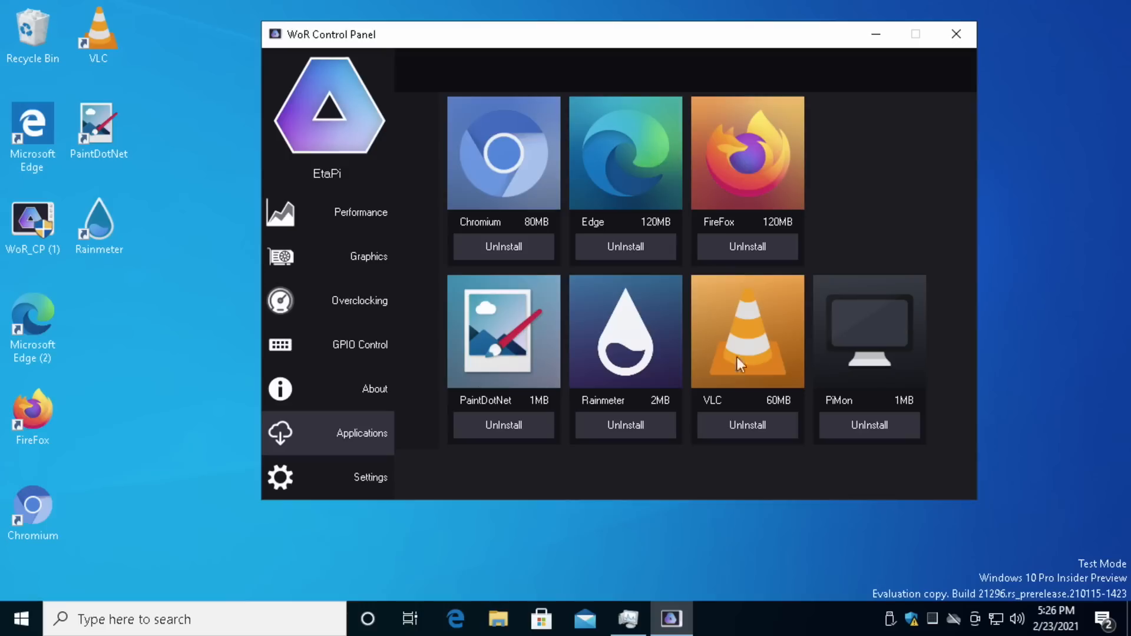
{"action": "mouse_move", "coordinate": [592, 163]}
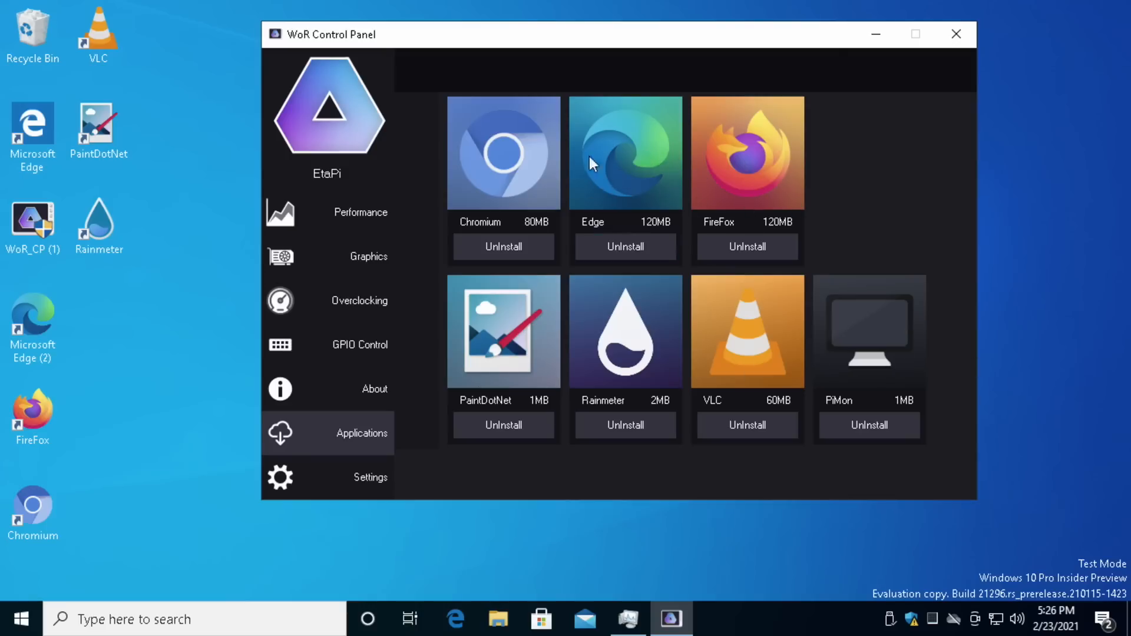
{"action": "mouse_move", "coordinate": [628, 200]}
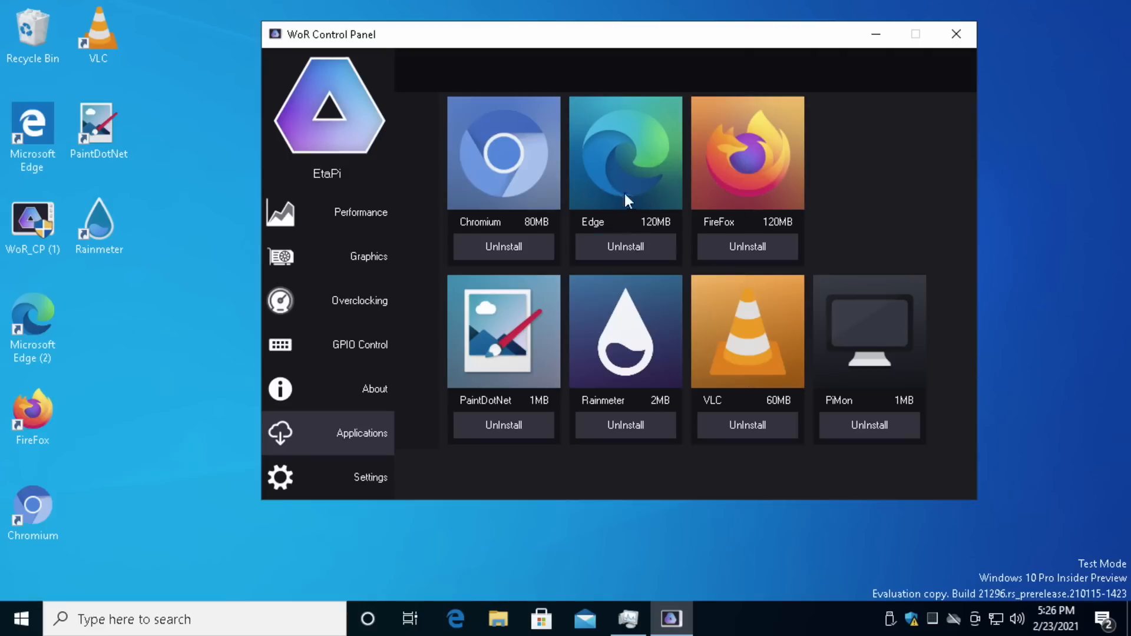
{"action": "mouse_move", "coordinate": [602, 180]}
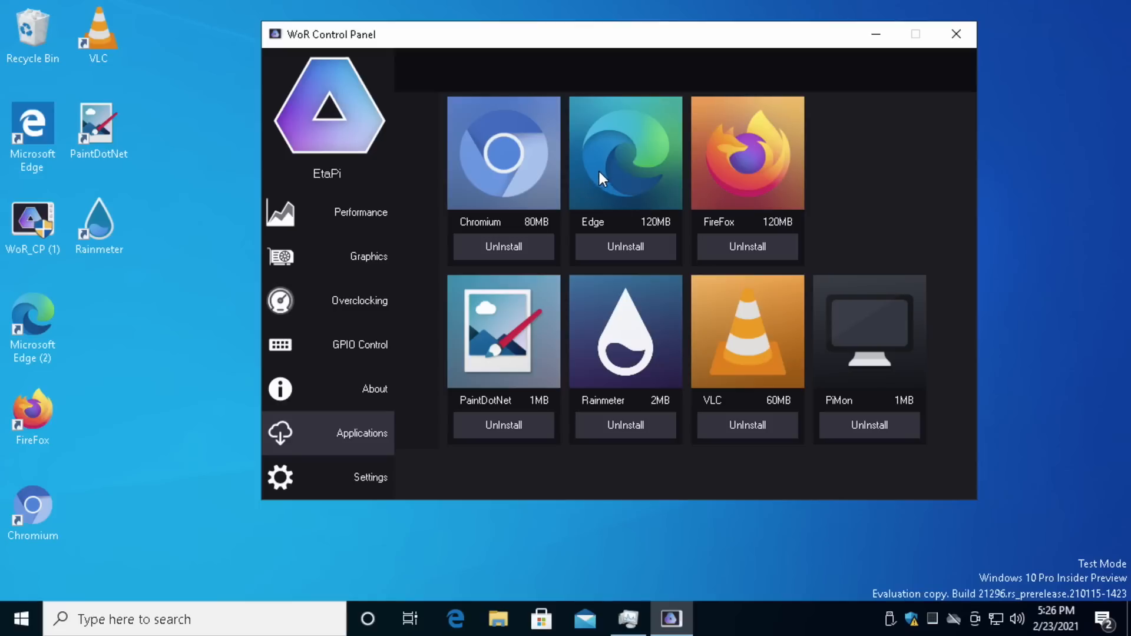
Step: Close the WoR Control Panel window
{"action": "left_click", "coordinate": [875, 34]}
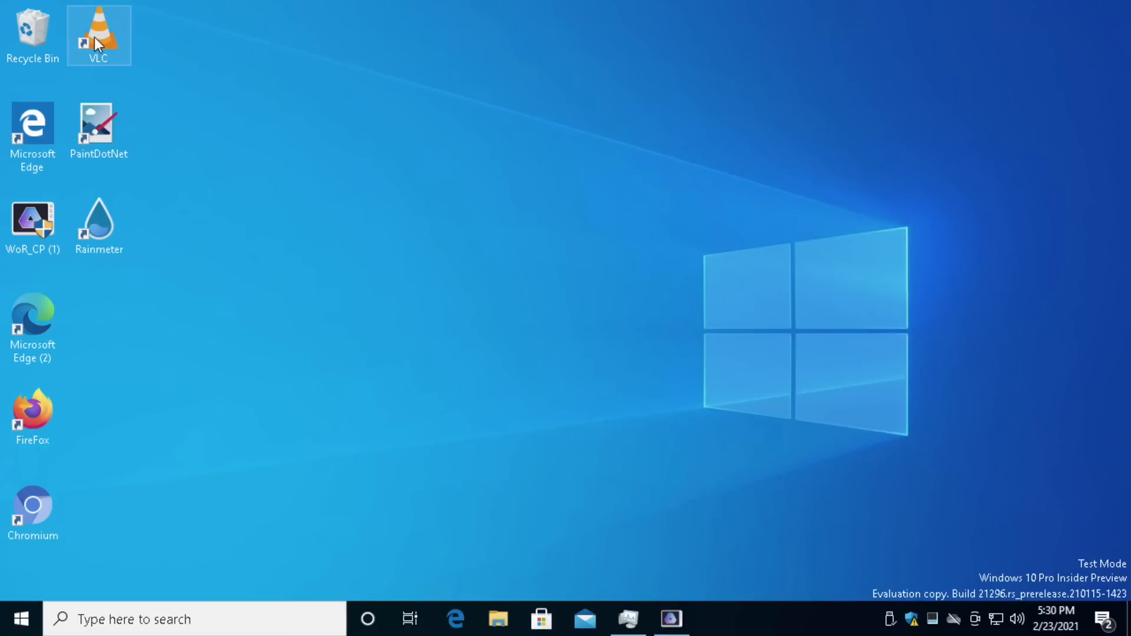
{"action": "mouse_move", "coordinate": [65, 271]}
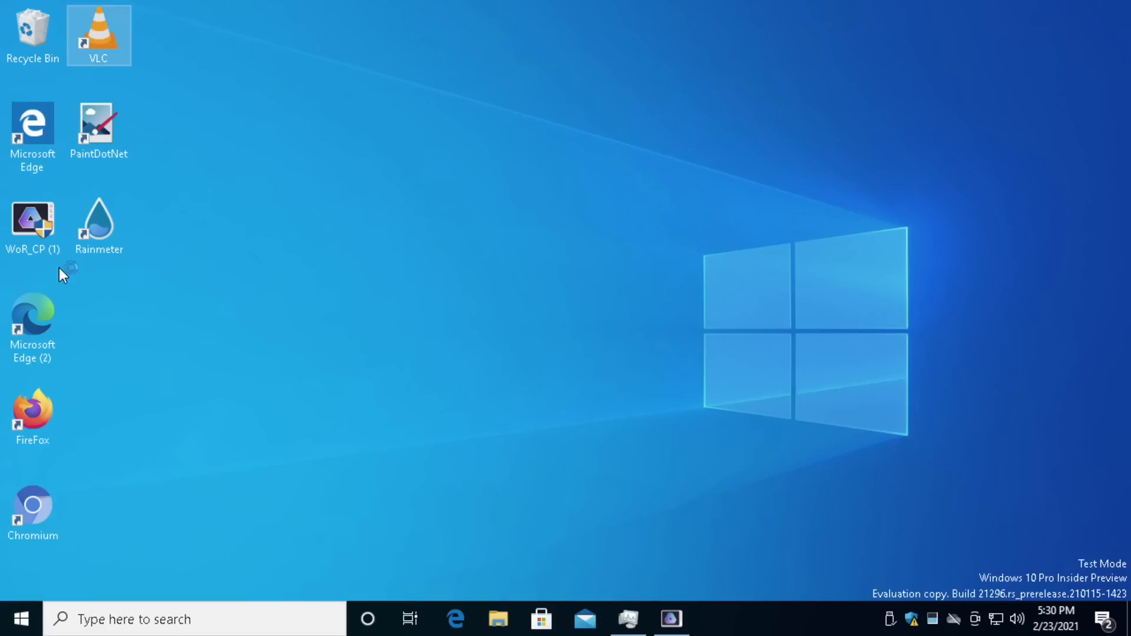
{"action": "mouse_move", "coordinate": [566, 226]}
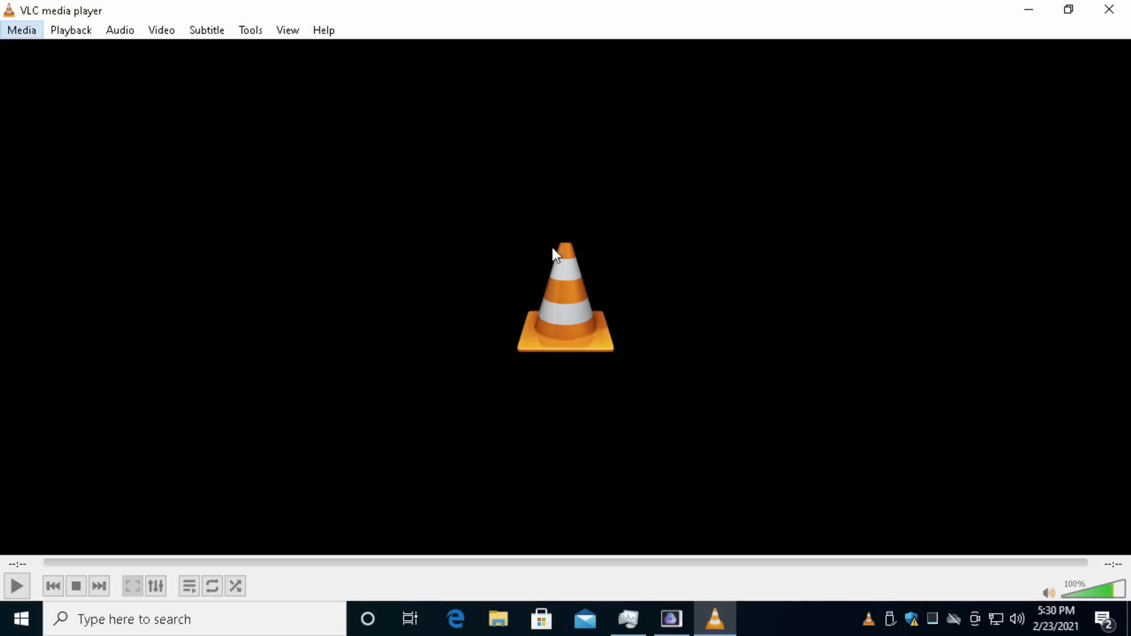
Step: Open the Big Buck Bunny video from D:\Video in VLC
{"action": "left_click", "coordinate": [21, 29]}
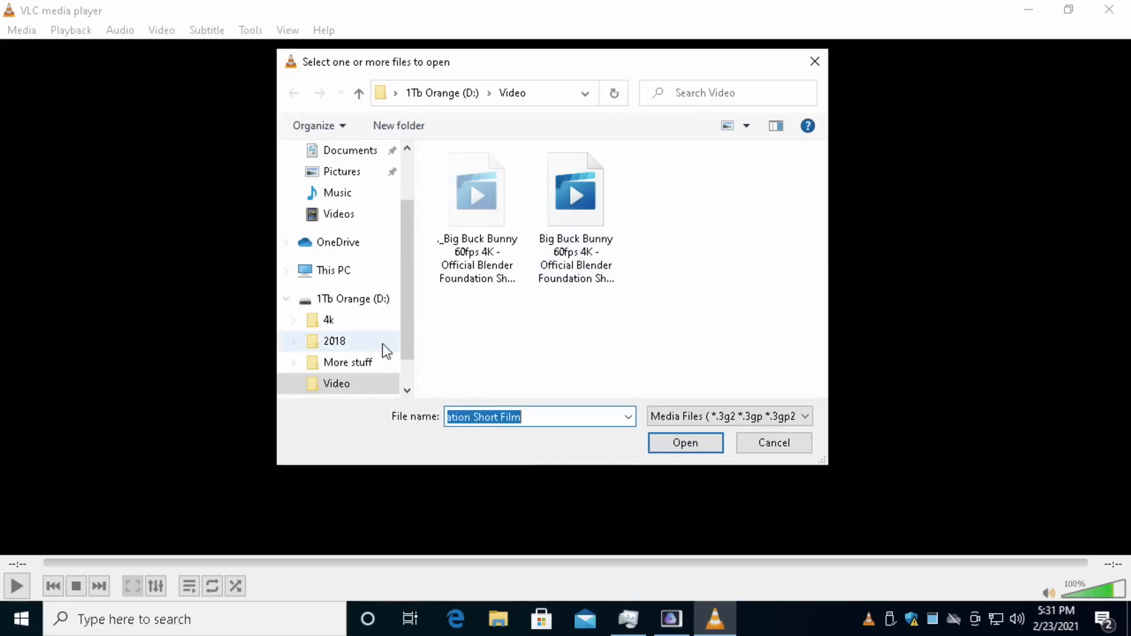
{"action": "left_click", "coordinate": [358, 92]}
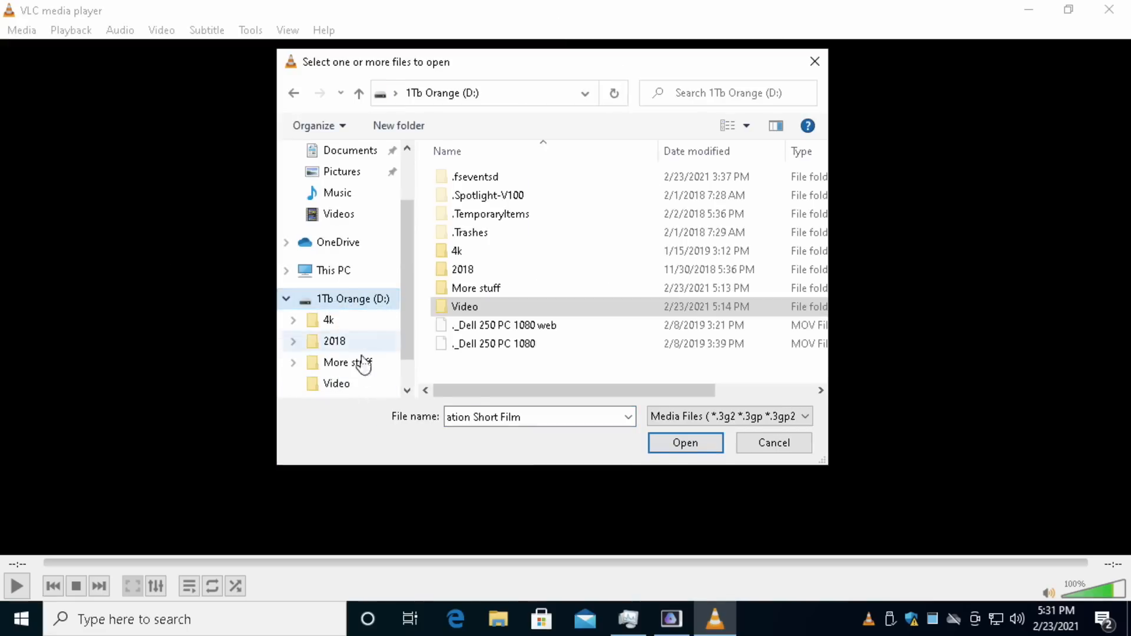
{"action": "double_click", "coordinate": [465, 306]}
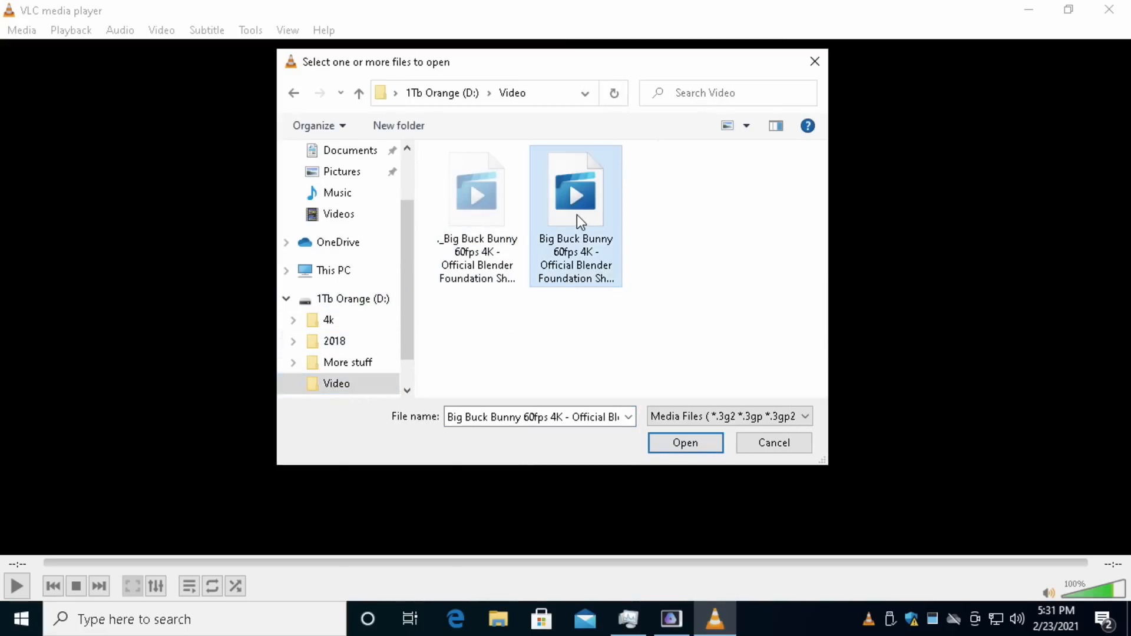
{"action": "left_click", "coordinate": [684, 443]}
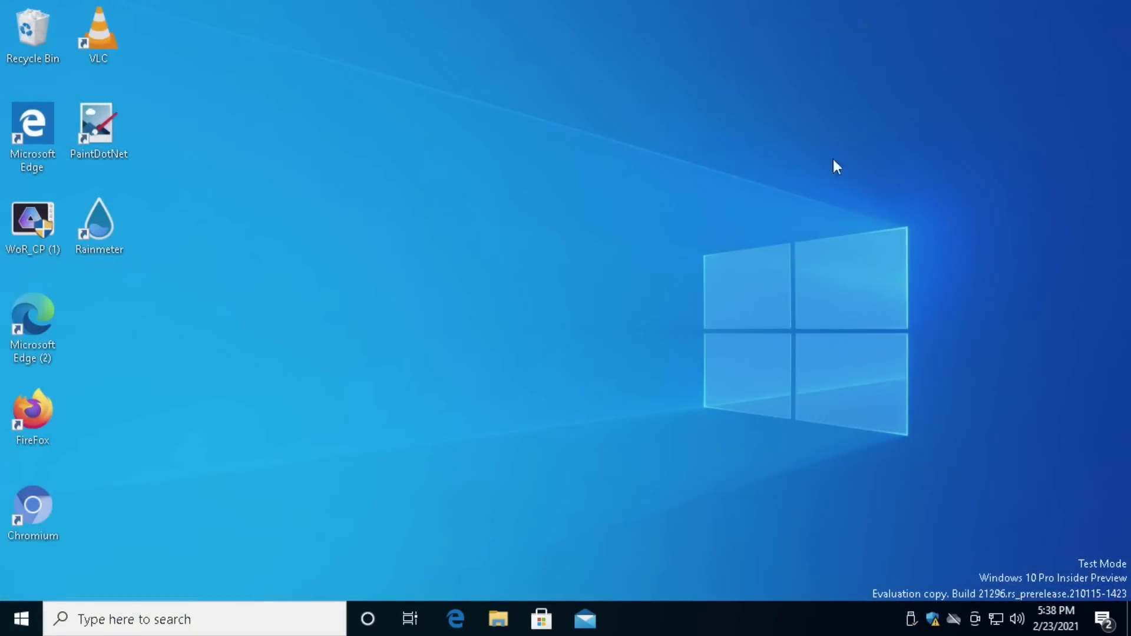
{"action": "mouse_move", "coordinate": [242, 363]}
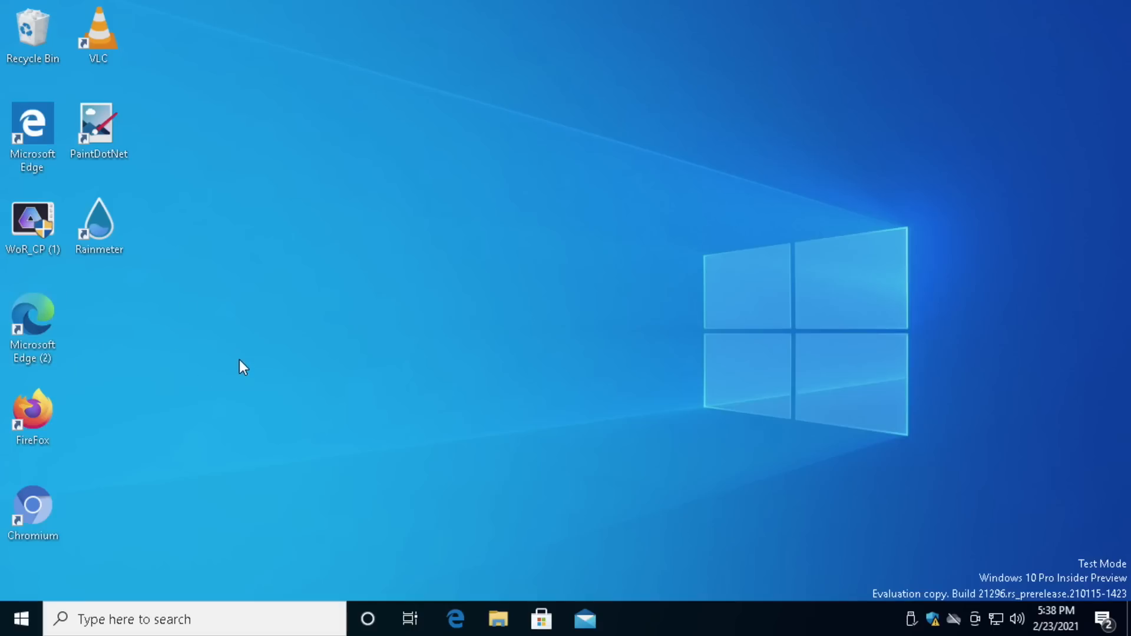
{"action": "mouse_move", "coordinate": [31, 329]}
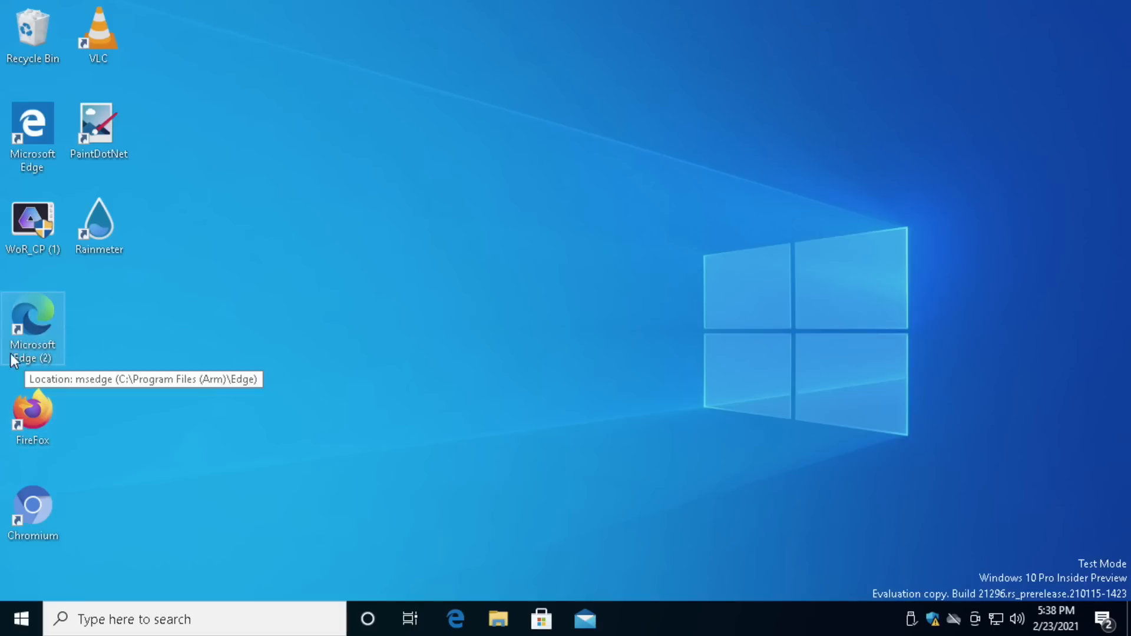
Step: Launch Edge, go to 'raspberry pi', and open the NeoPixel fireflies jar post
{"action": "double_click", "coordinate": [32, 328]}
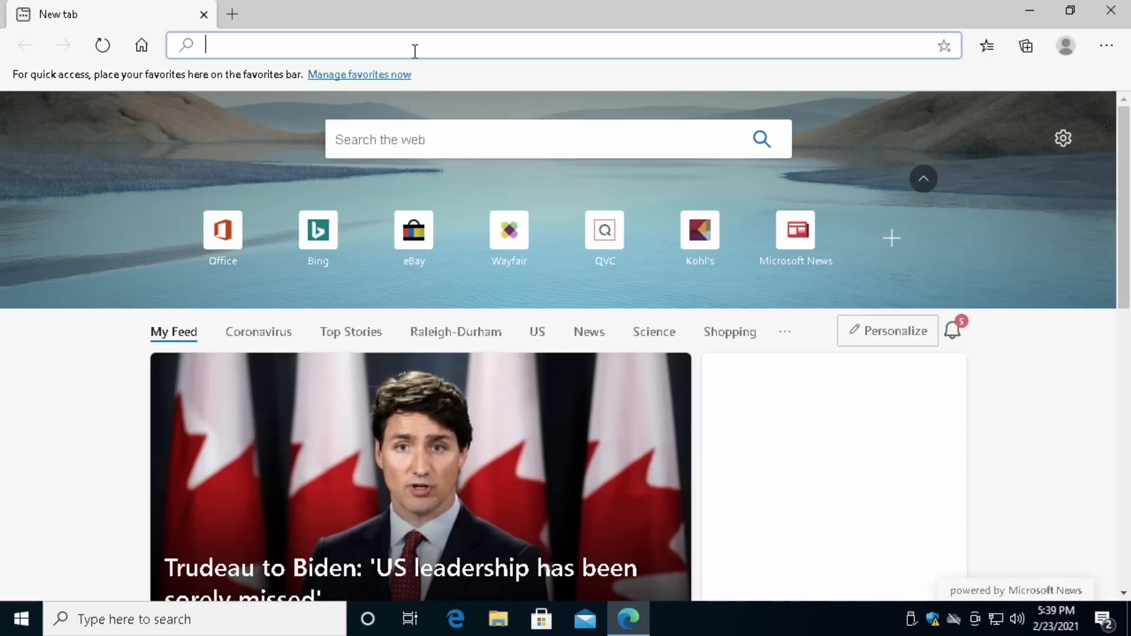
{"action": "type", "text": "raspberry pi"}
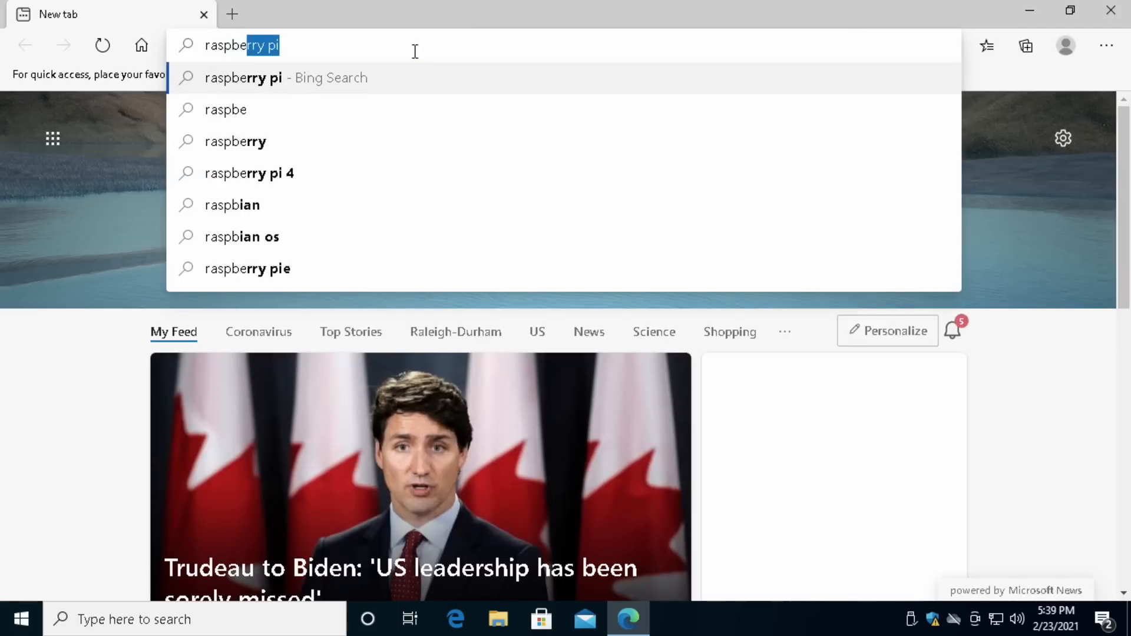
{"action": "key", "text": "Enter"}
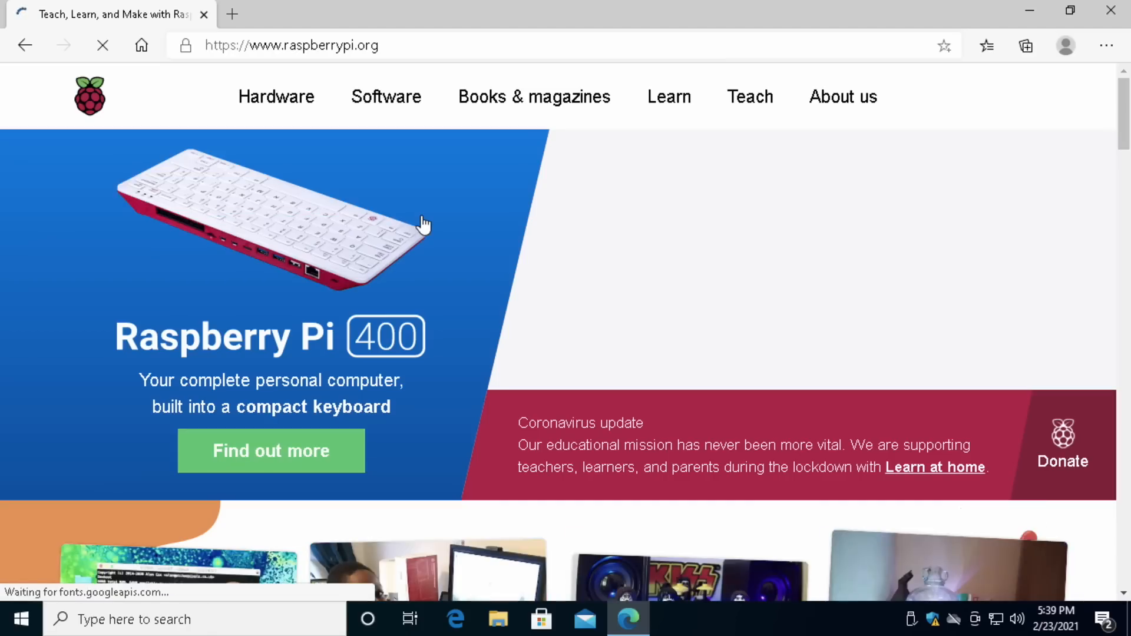
{"action": "scroll", "scroll_direction": "down", "scroll_amount": 3}
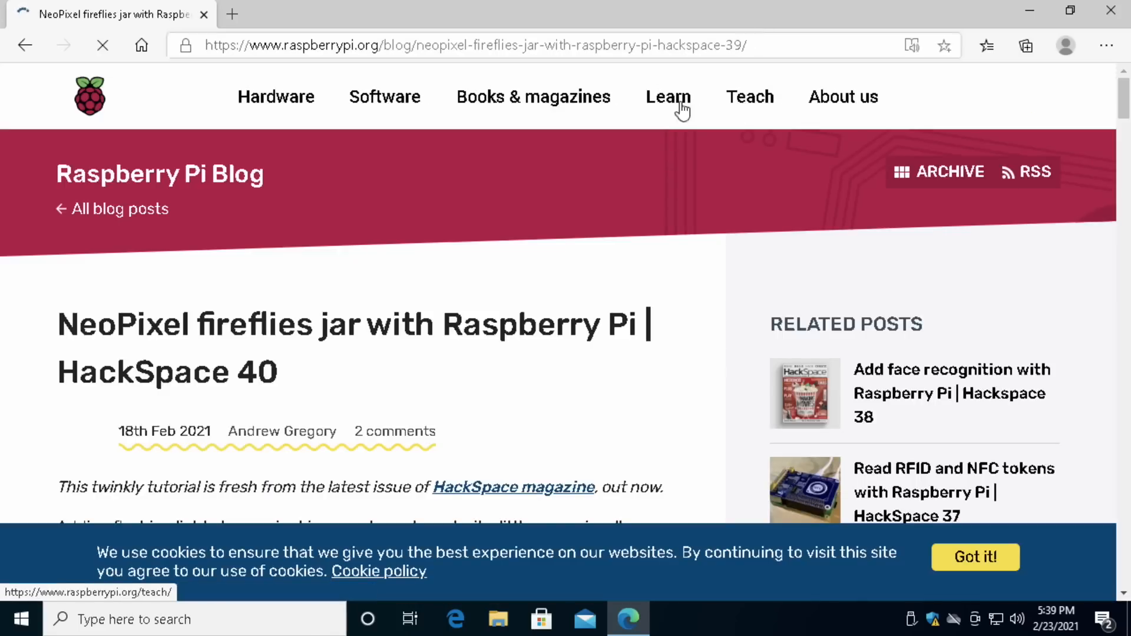
{"action": "left_click", "coordinate": [843, 96]}
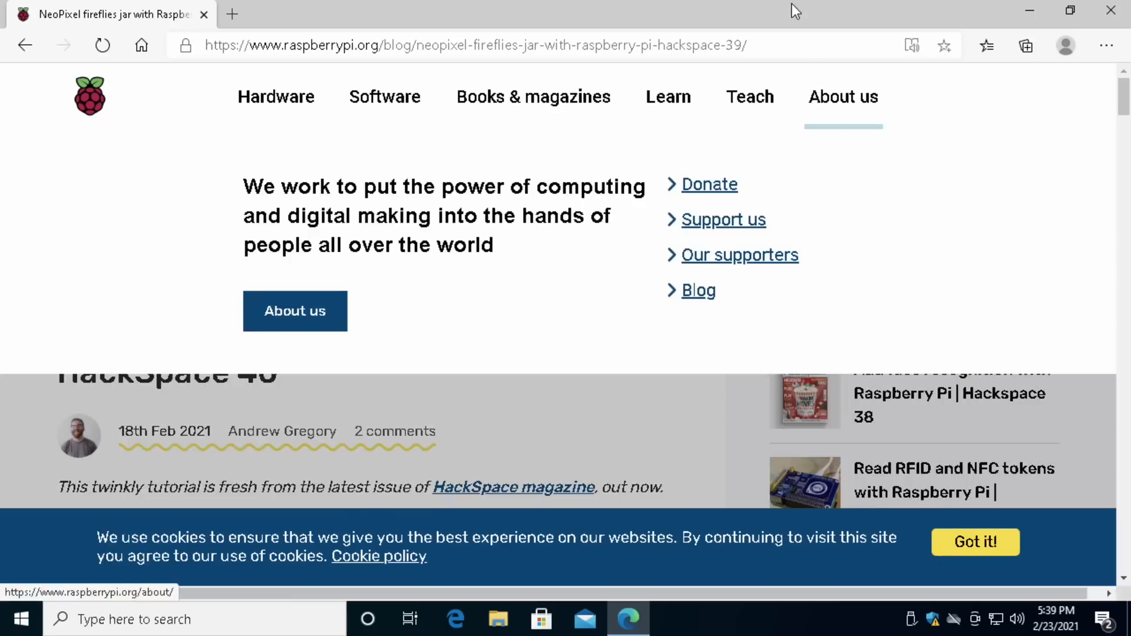
Step: Dock Edge to the left half, then open YouTube from a new tab's search result
{"action": "left_click", "coordinate": [1070, 10]}
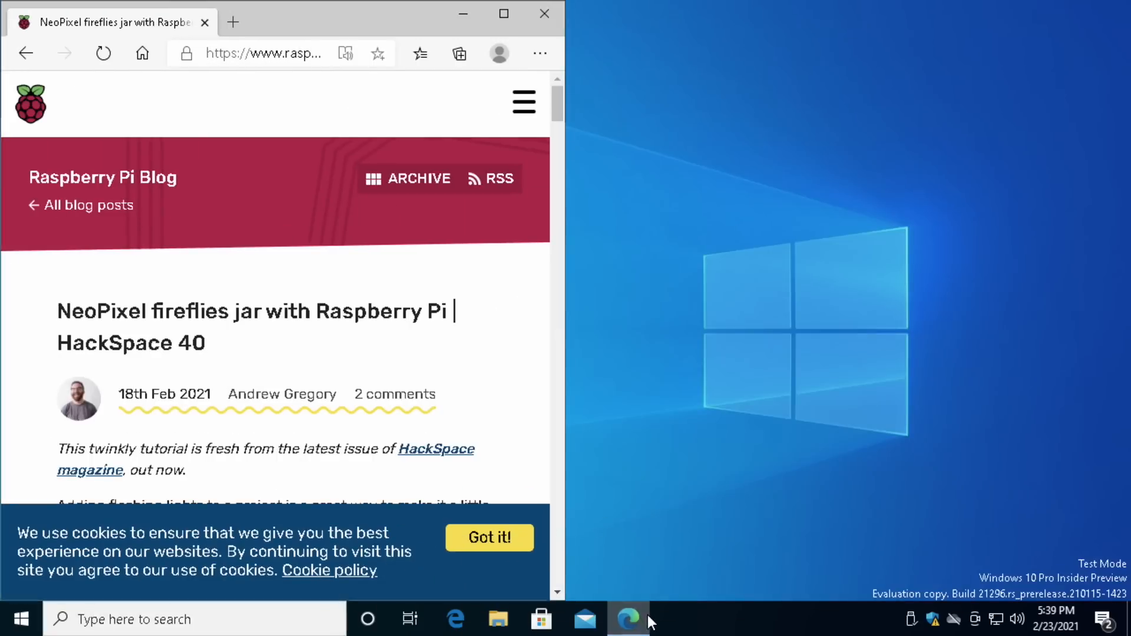
{"action": "mouse_move", "coordinate": [675, 601]}
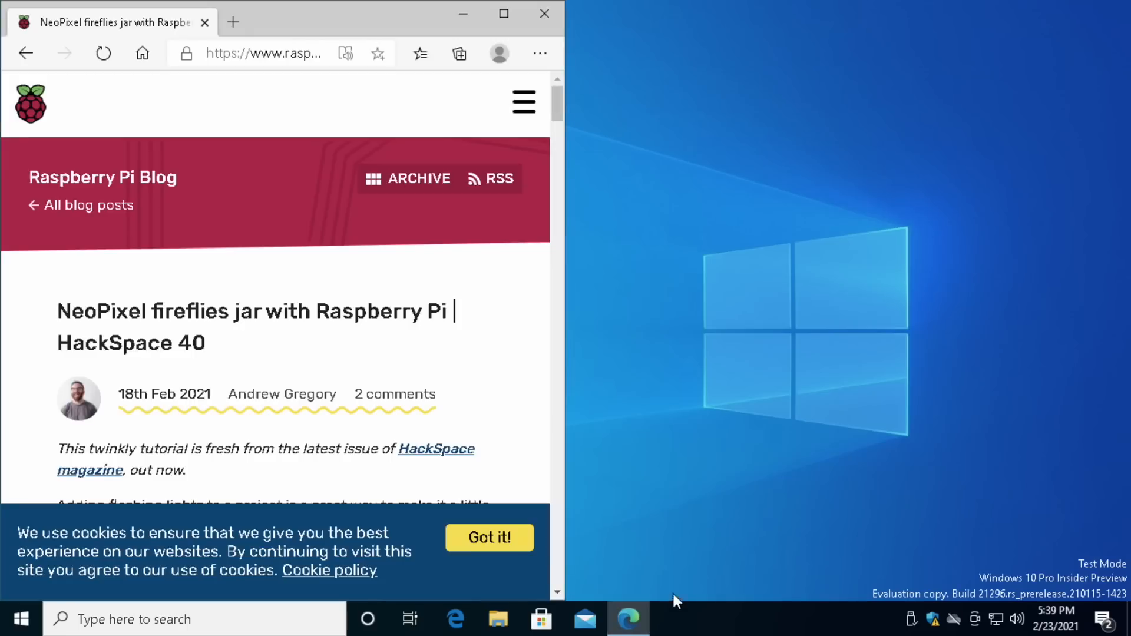
{"action": "mouse_move", "coordinate": [678, 411]}
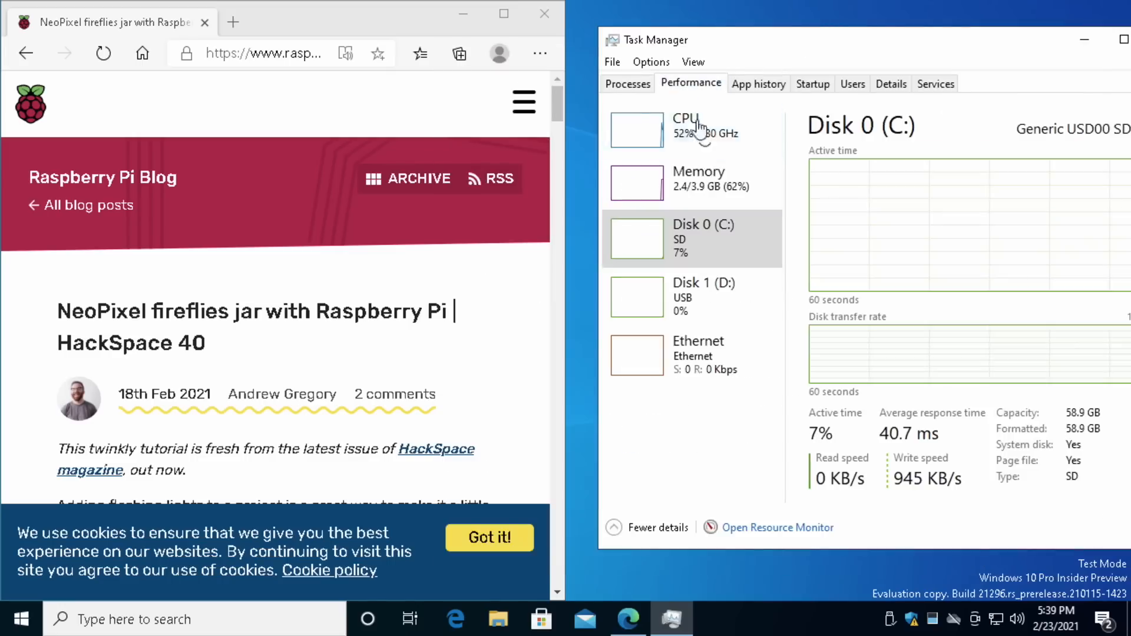
{"action": "mouse_move", "coordinate": [689, 257]}
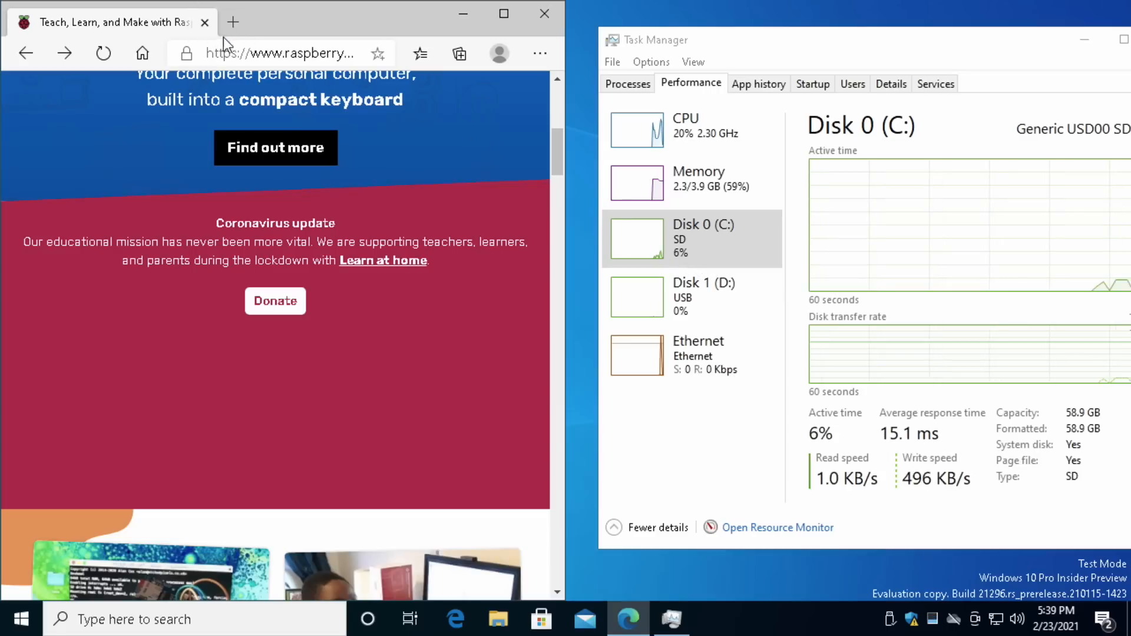
{"action": "left_click", "coordinate": [232, 22]}
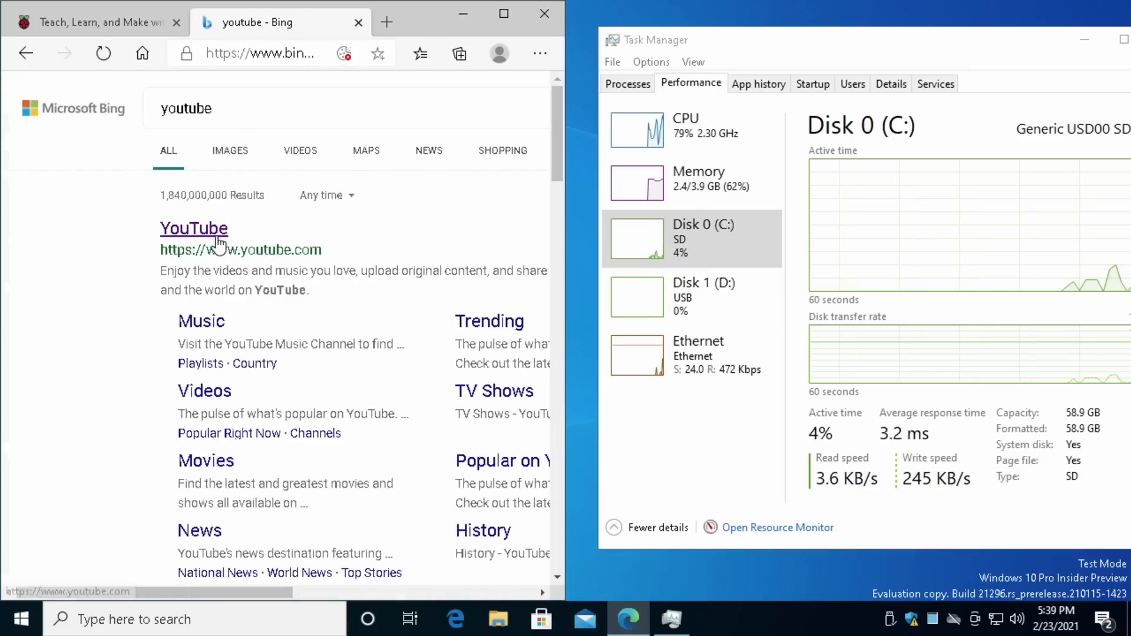
{"action": "left_click", "coordinate": [194, 228]}
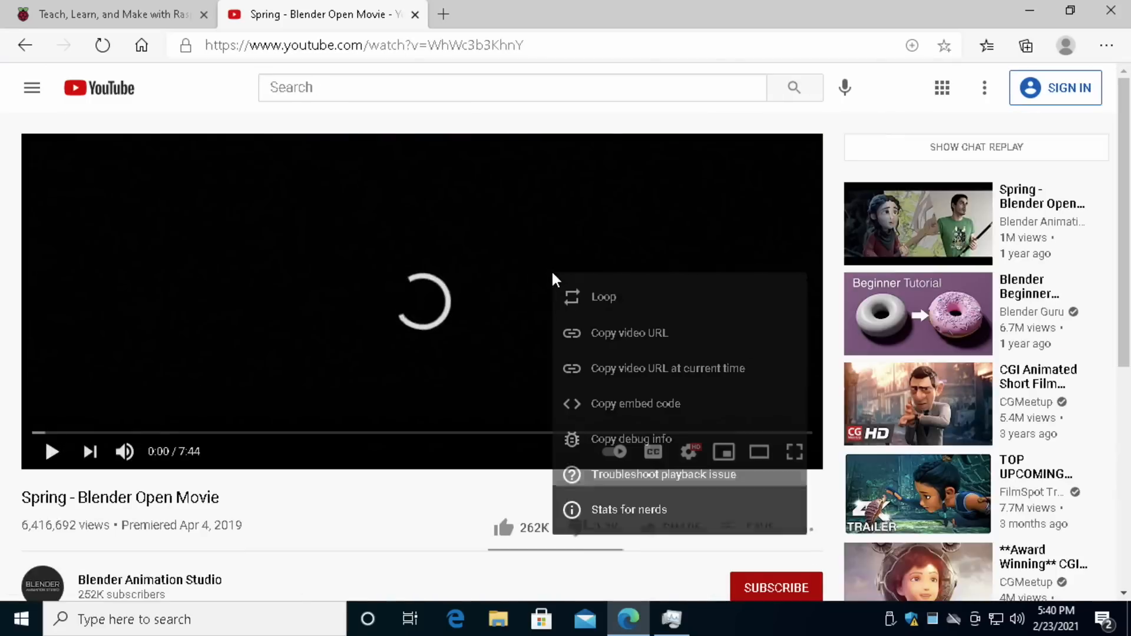
Step: Turn on Stats for nerds, play the Spring video, and switch to theater mode
{"action": "left_click", "coordinate": [629, 509]}
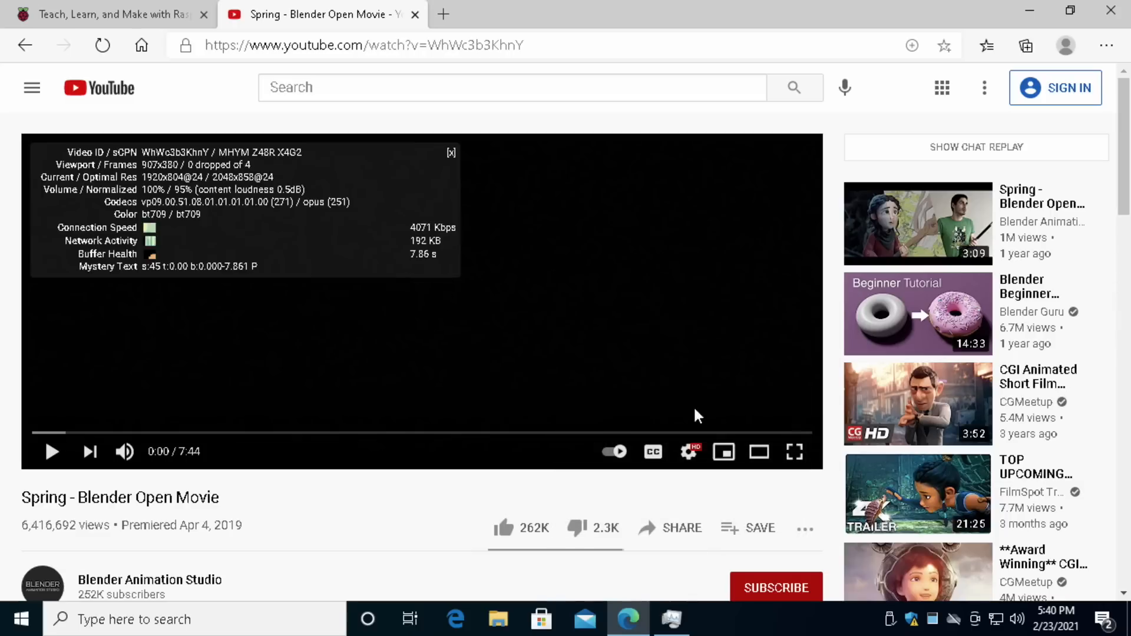
{"action": "left_click", "coordinate": [689, 452]}
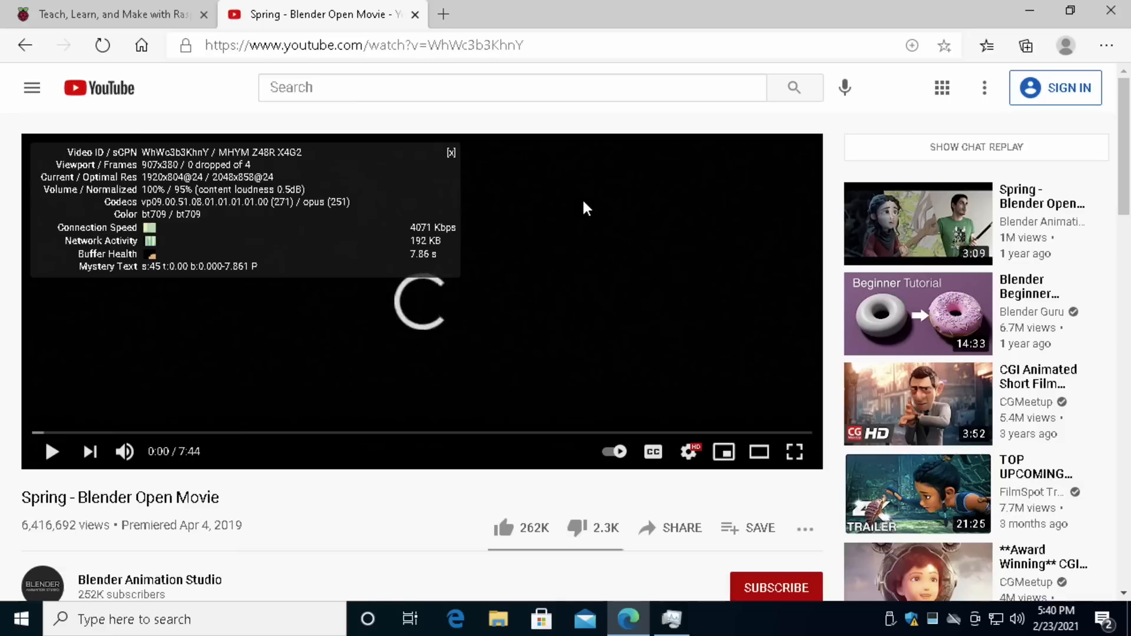
{"action": "left_click", "coordinate": [52, 452]}
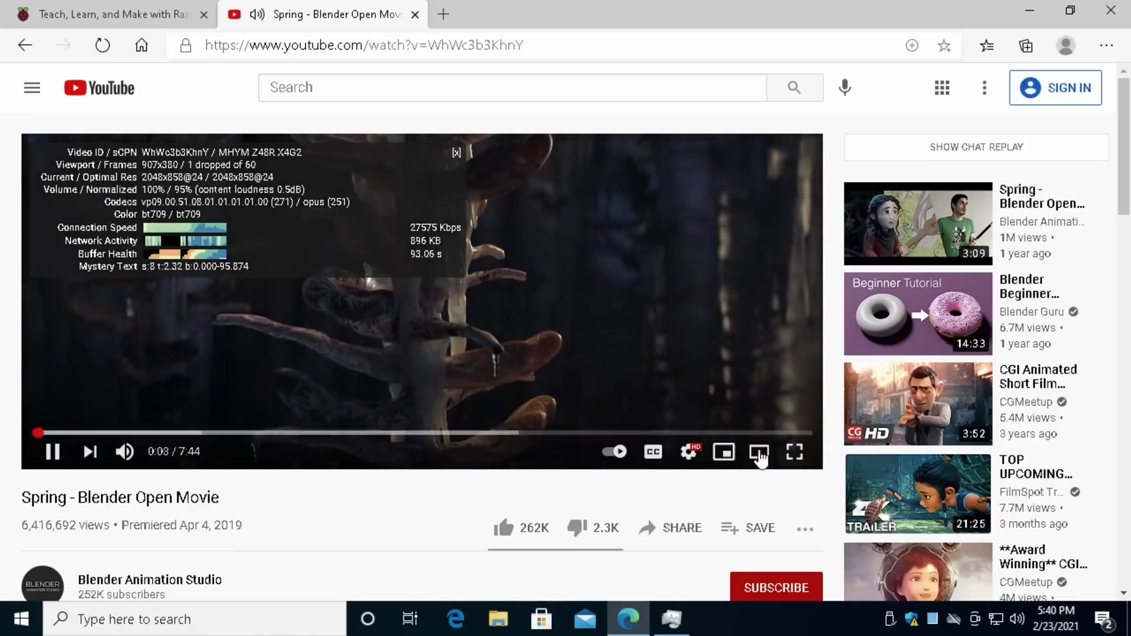
{"action": "left_click", "coordinate": [795, 452]}
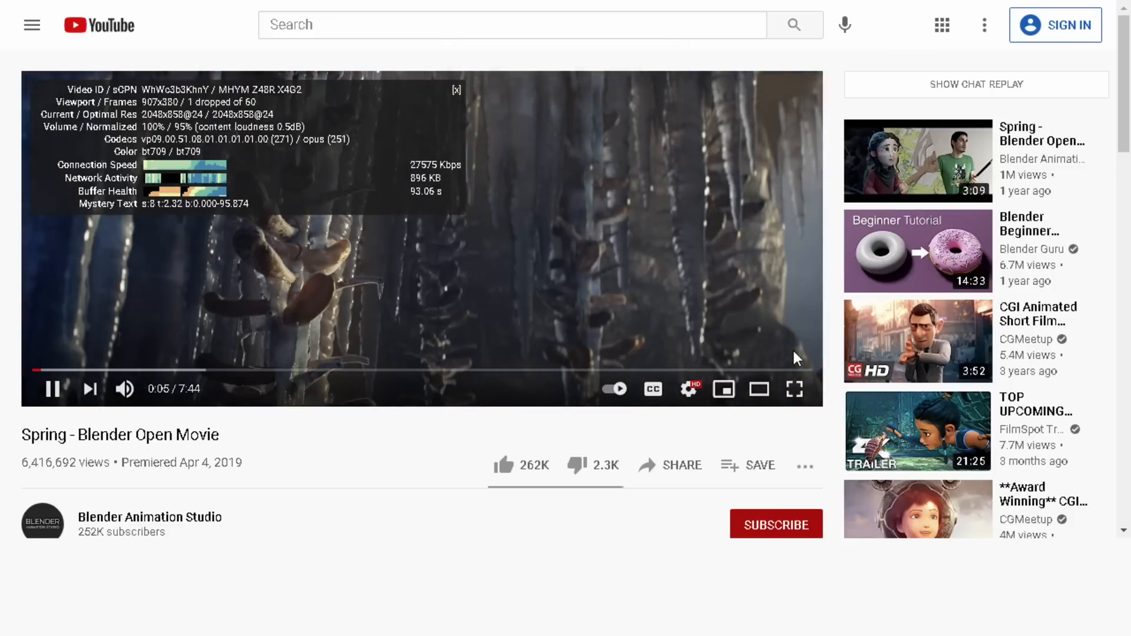
Step: Play Spring fullscreen and open the video quality settings
{"action": "left_click", "coordinate": [795, 389]}
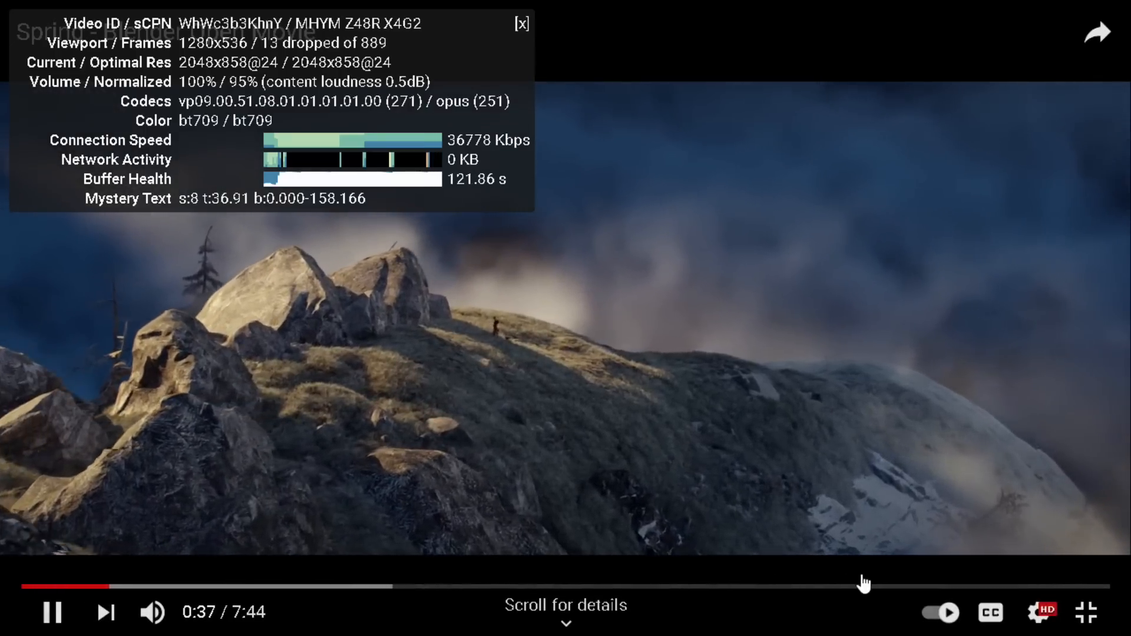
{"action": "mouse_move", "coordinate": [1039, 613]}
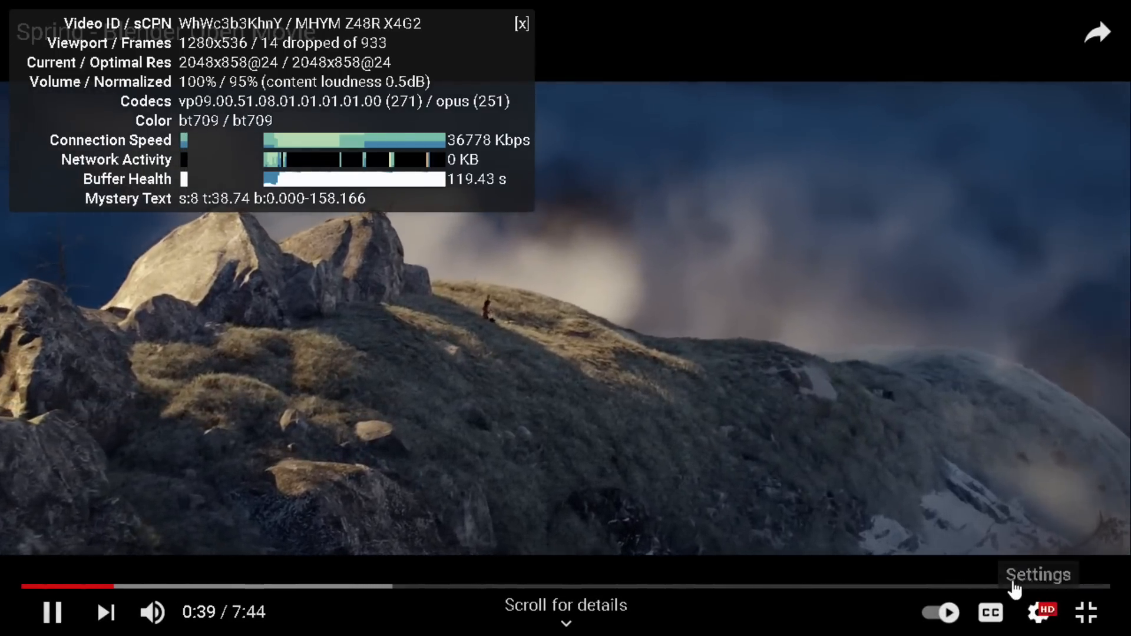
{"action": "left_click", "coordinate": [1040, 613]}
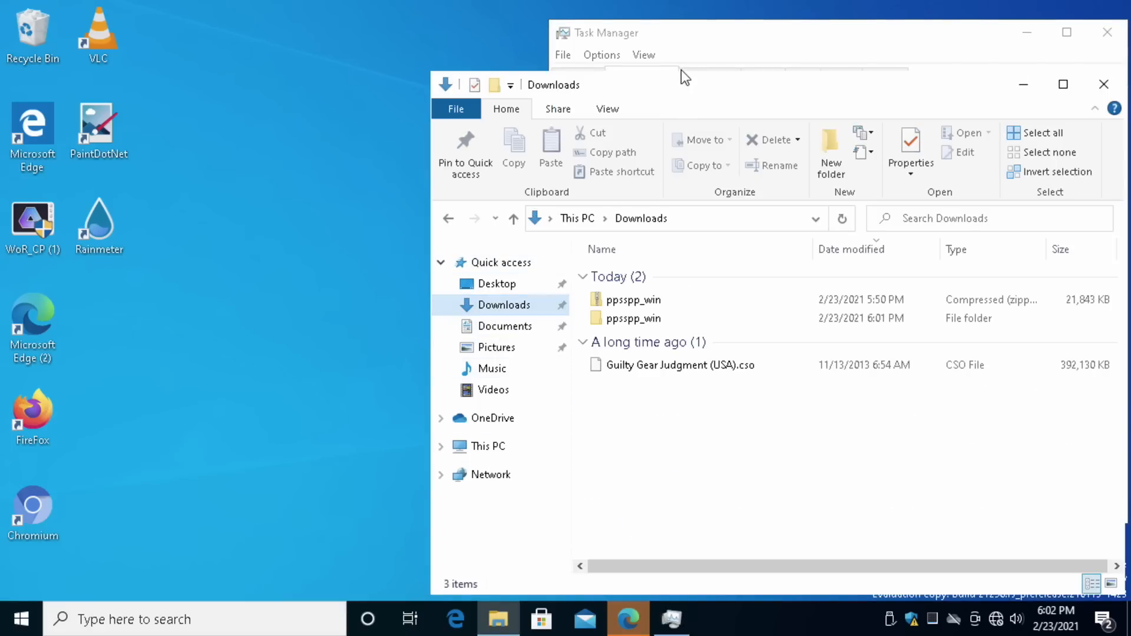
Step: Open the ppsspp_win folder and run PPSSPPWindows64 to start PPSSPP v1.11.2
{"action": "double_click", "coordinate": [633, 319]}
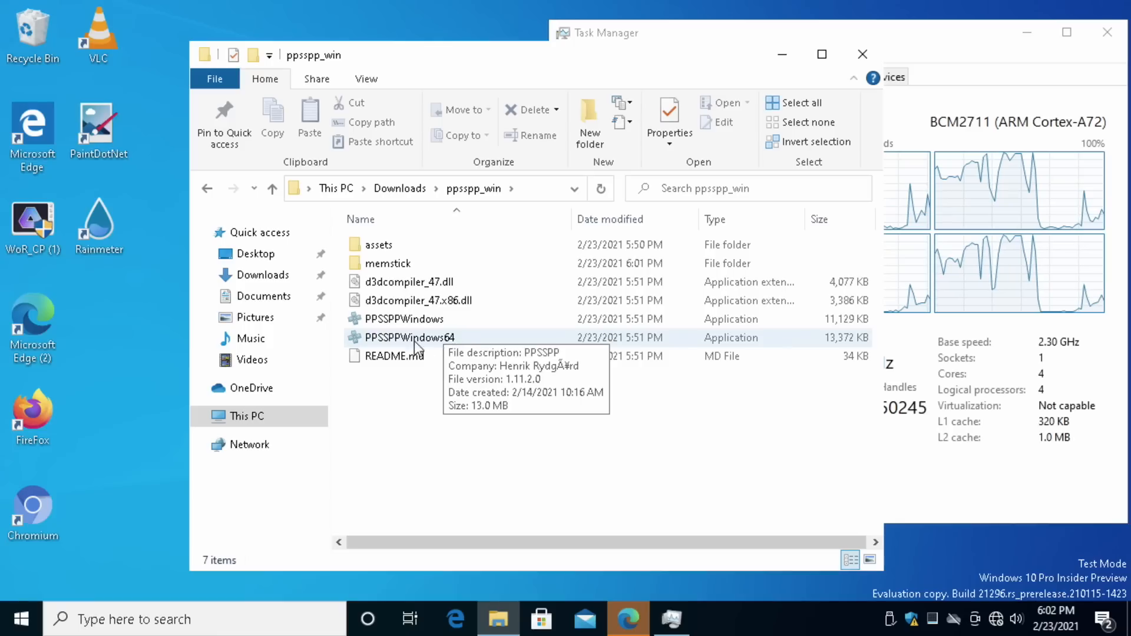
{"action": "left_click", "coordinate": [408, 337]}
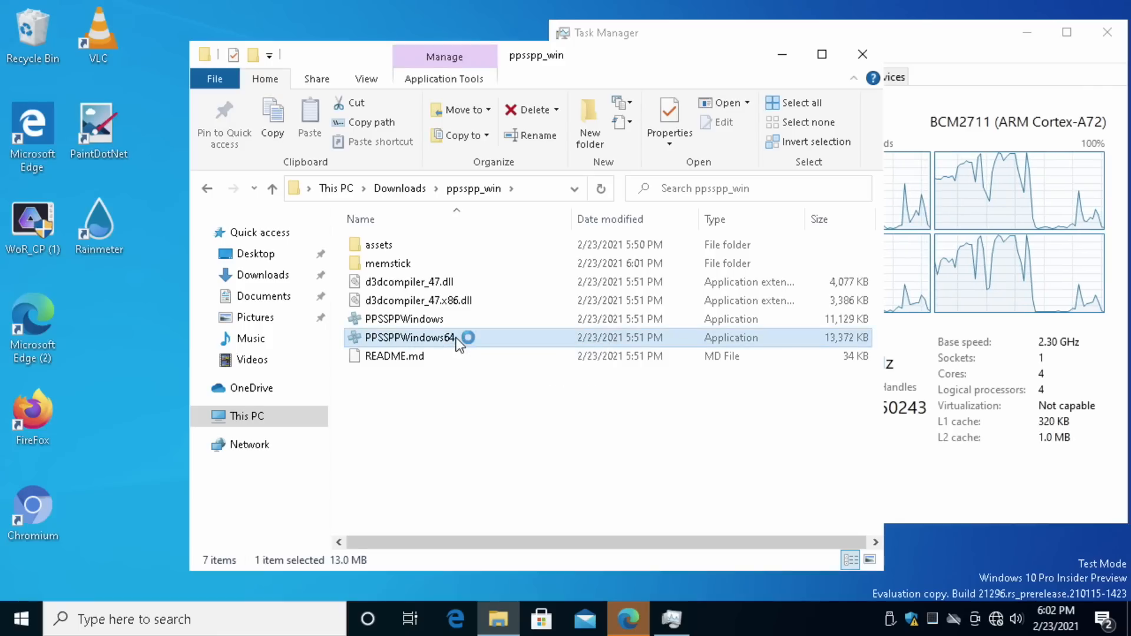
{"action": "double_click", "coordinate": [409, 338]}
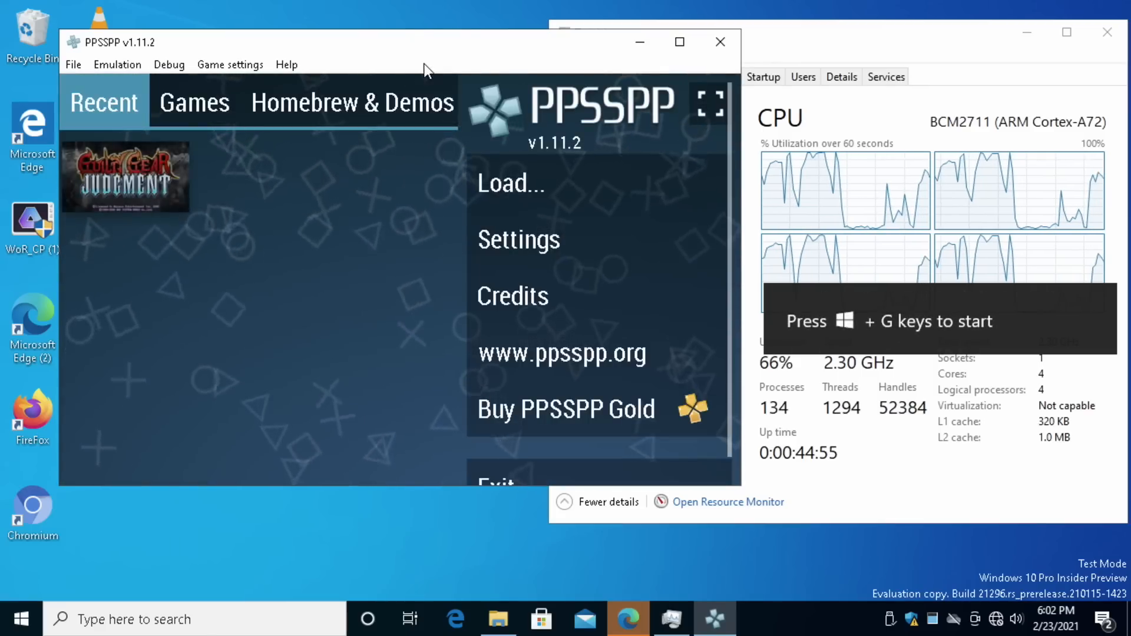
Step: Launch Guilty Gear Judgment from PPSSPP's Recent list and resume play from the pause menu
{"action": "double_click", "coordinate": [126, 177]}
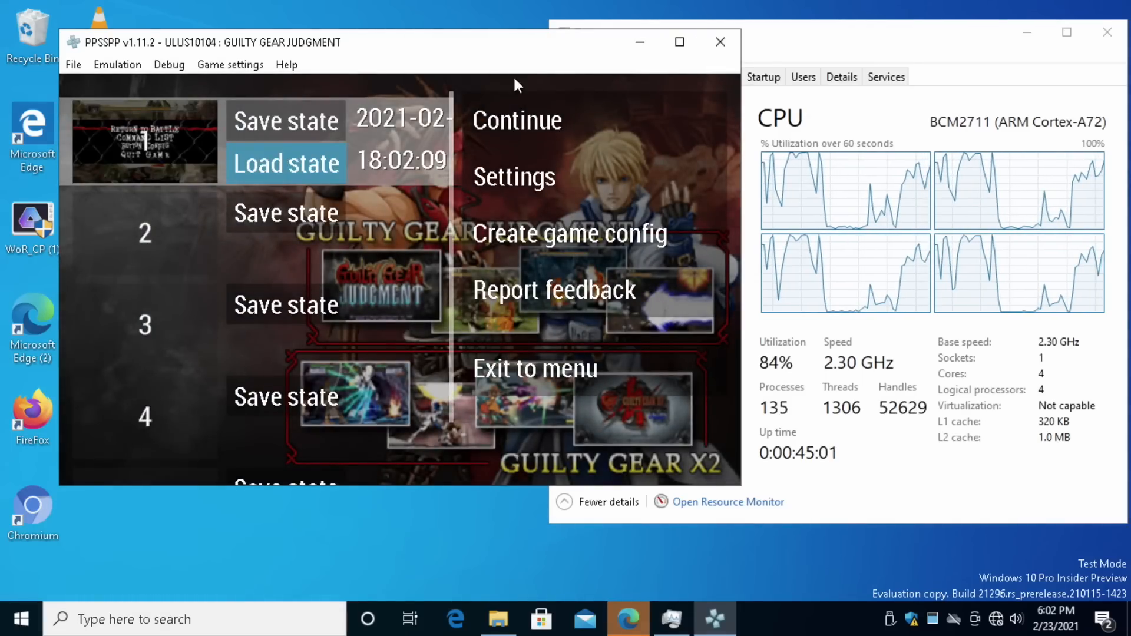
{"action": "left_click", "coordinate": [516, 119]}
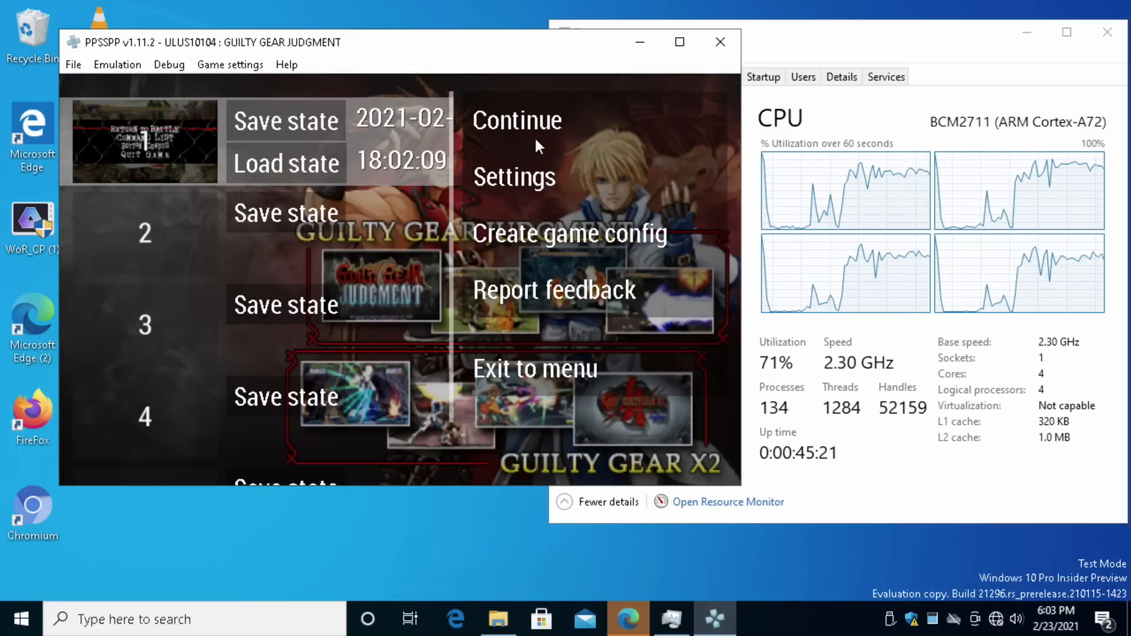
{"action": "left_click", "coordinate": [517, 120]}
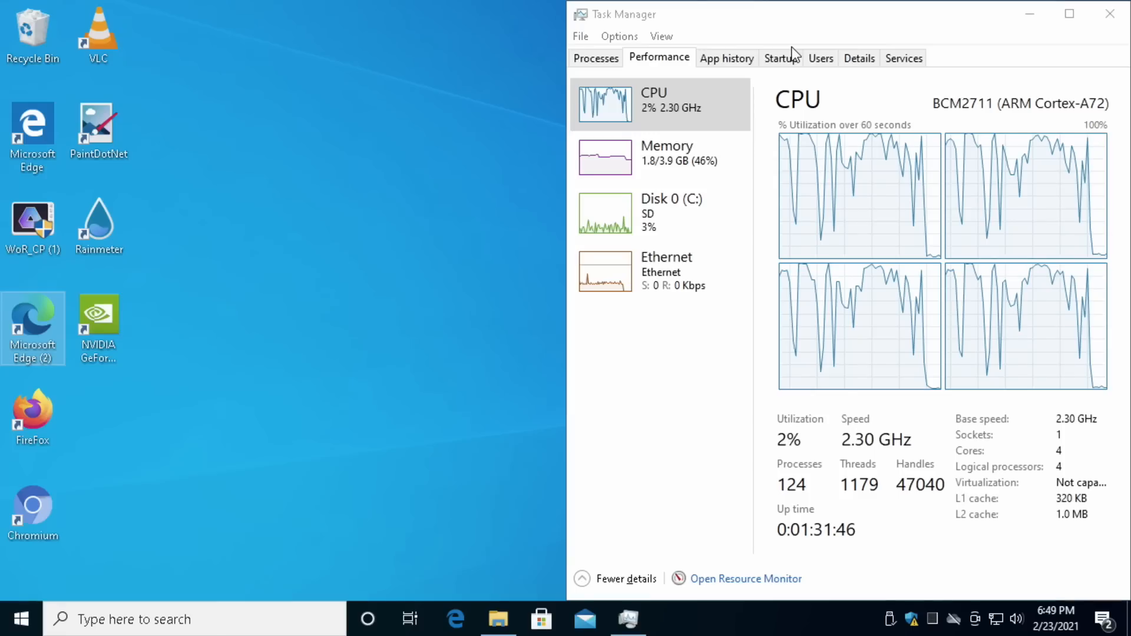
{"action": "mouse_move", "coordinate": [293, 299]}
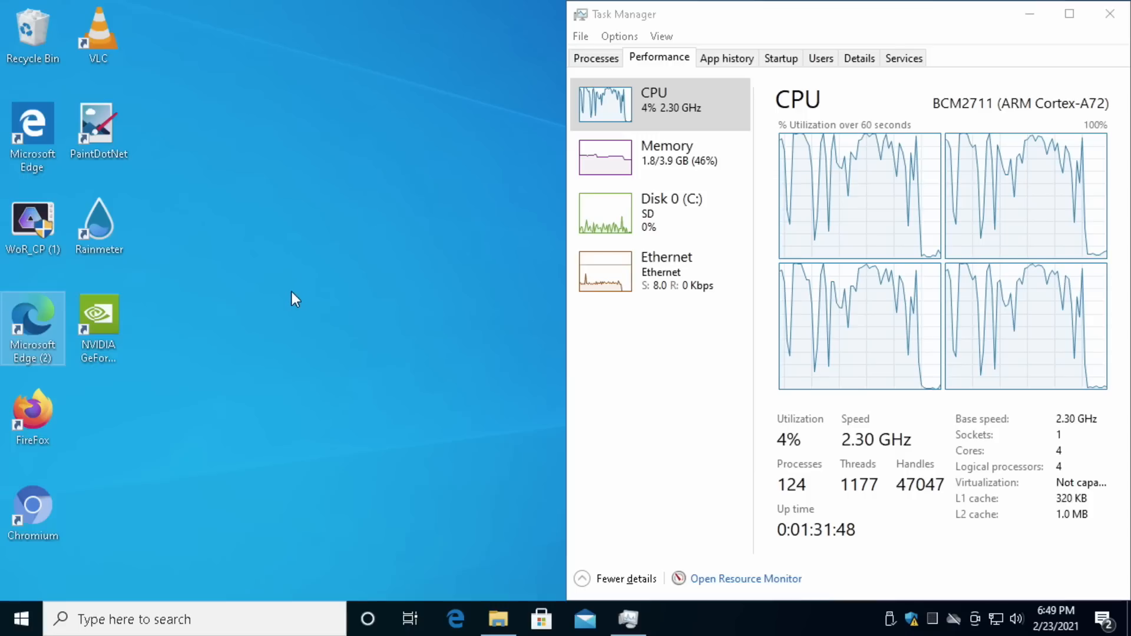
{"action": "mouse_move", "coordinate": [332, 344]}
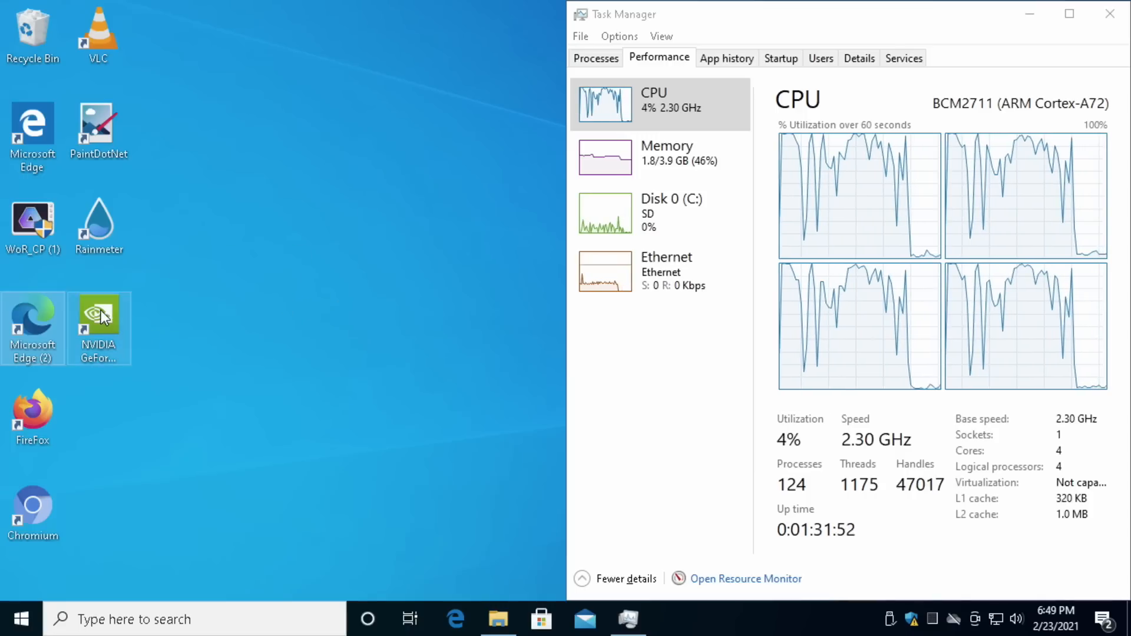
{"action": "mouse_move", "coordinate": [99, 321]}
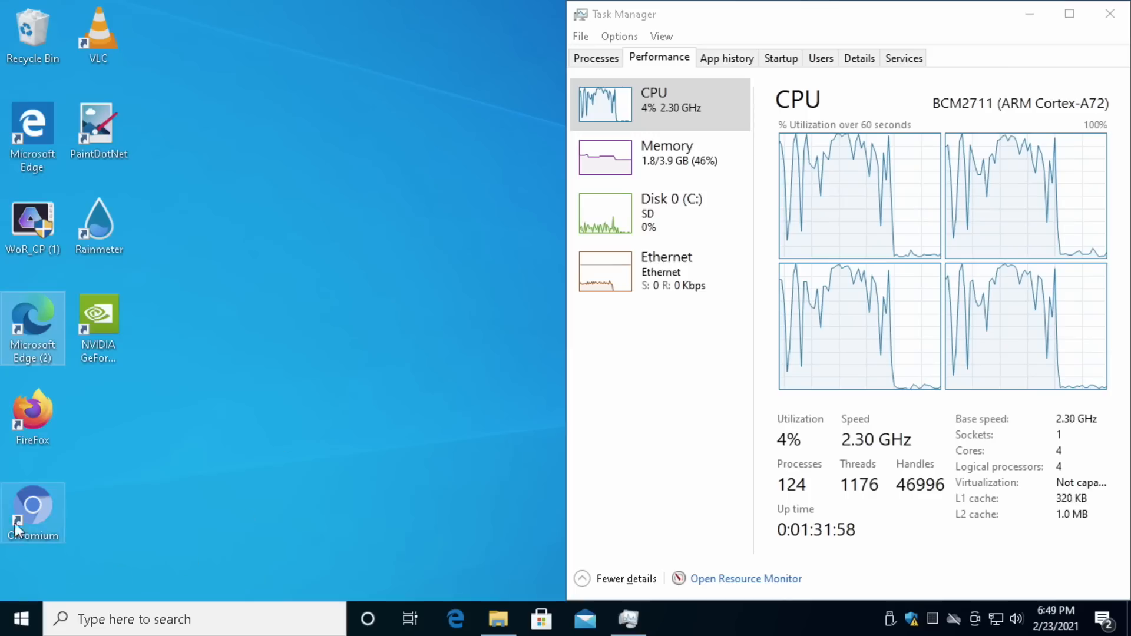
{"action": "mouse_move", "coordinate": [20, 519]}
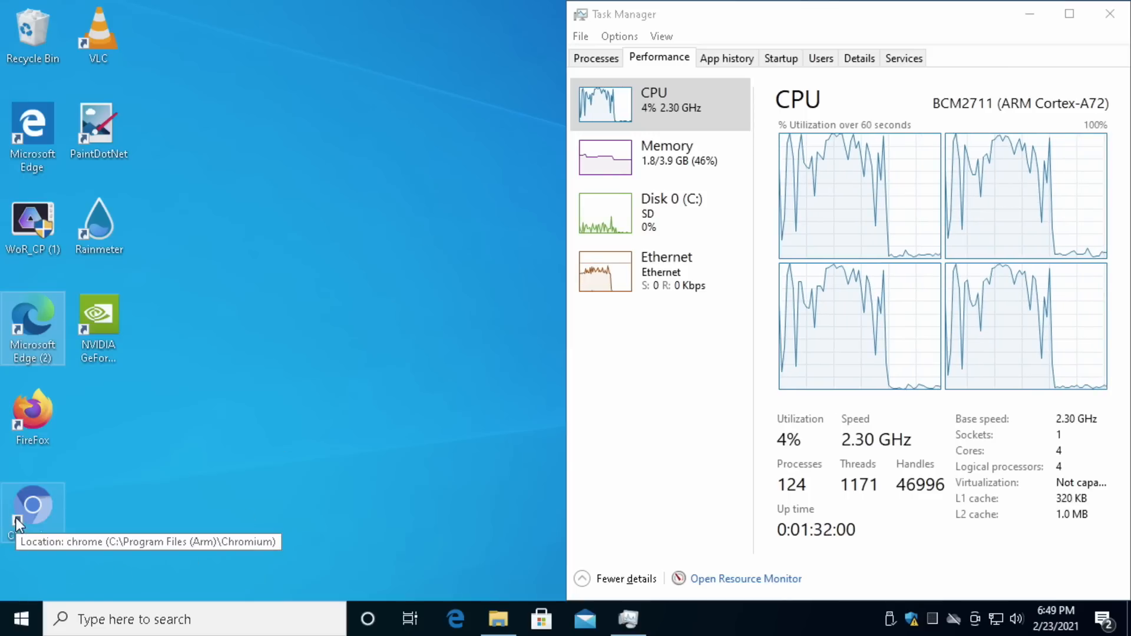